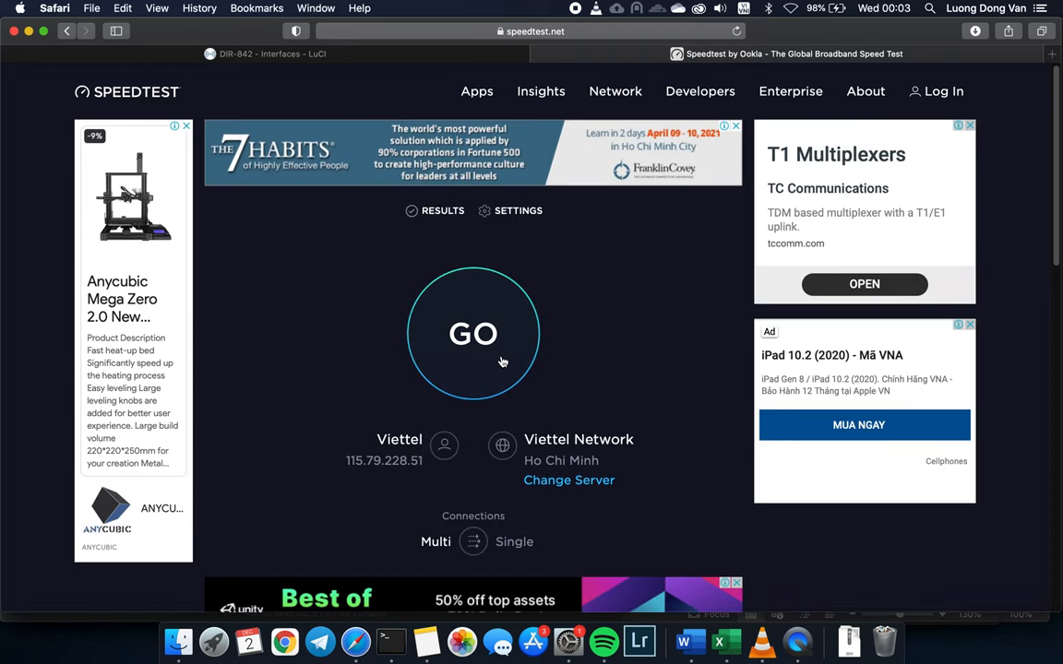
Step: Run a Speedtest on Viettel, reaching 2 ms ping and 214.53 Mbps download
{"action": "left_click", "coordinate": [473, 333]}
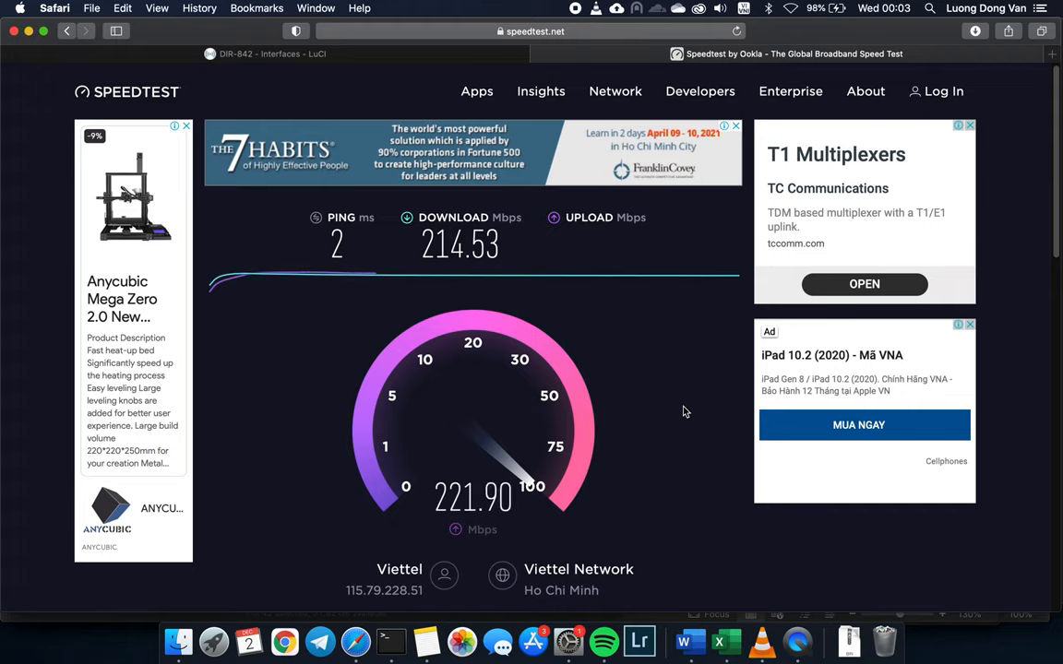
Step: Switch to the DIR-842 LuCI interfaces tab listing LAN, LTE, TUN0, WAN and WAN_6
{"action": "left_click", "coordinate": [265, 54]}
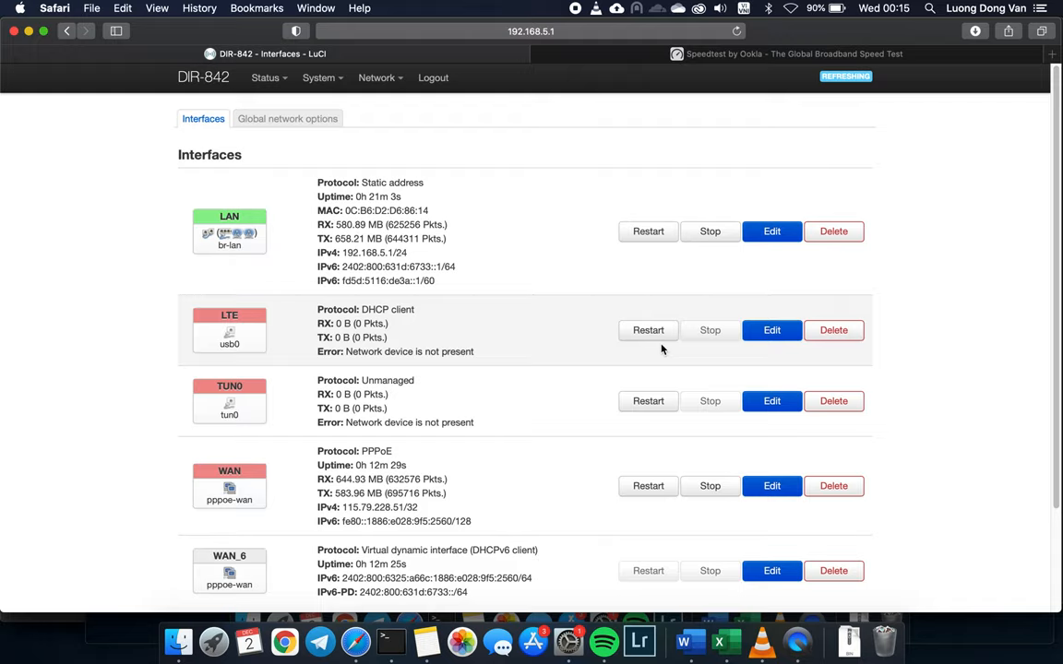
Step: Open the Network > Switch page for switch0, showing VLAN 1 and VLAN 2
{"action": "left_click", "coordinate": [265, 59]}
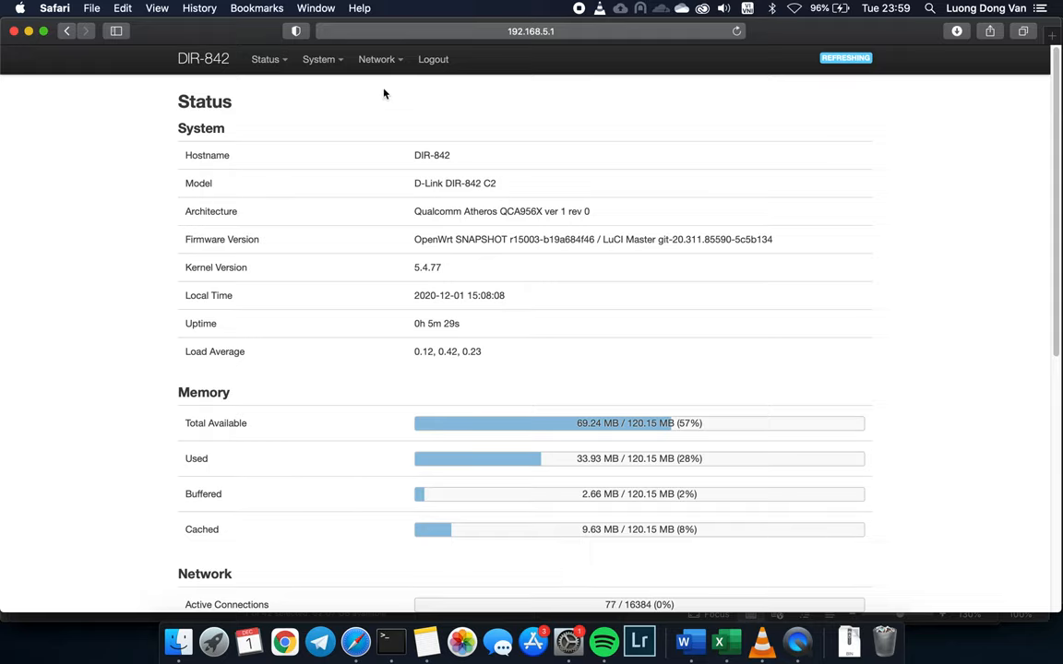
{"action": "left_click", "coordinate": [377, 59]}
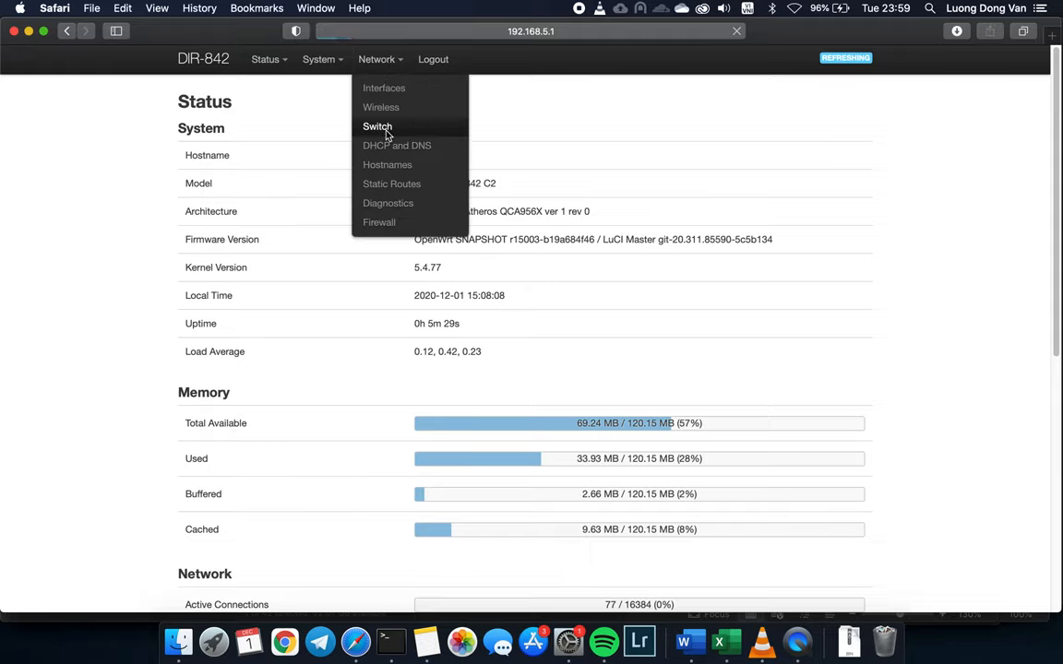
{"action": "left_click", "coordinate": [376, 127]}
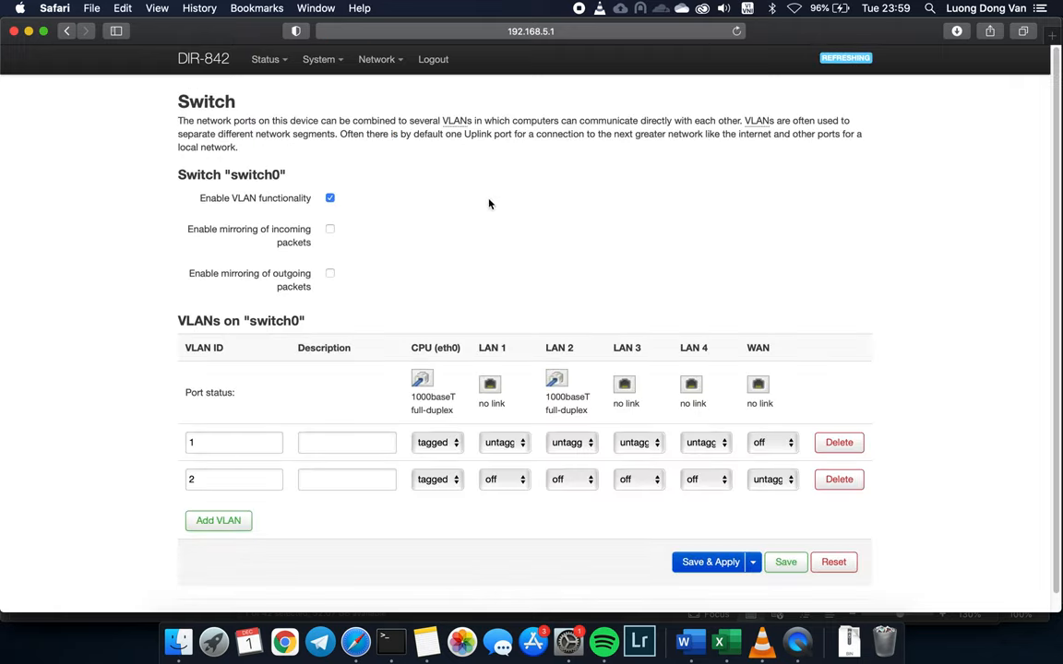
{"action": "mouse_move", "coordinate": [663, 243]}
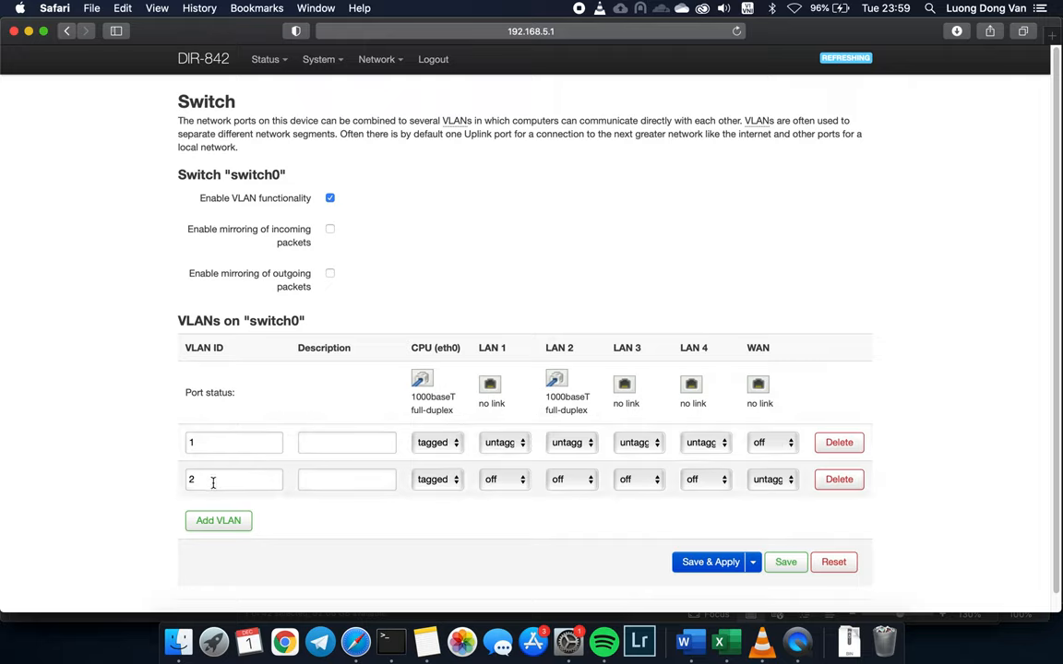
{"action": "mouse_move", "coordinate": [750, 503]}
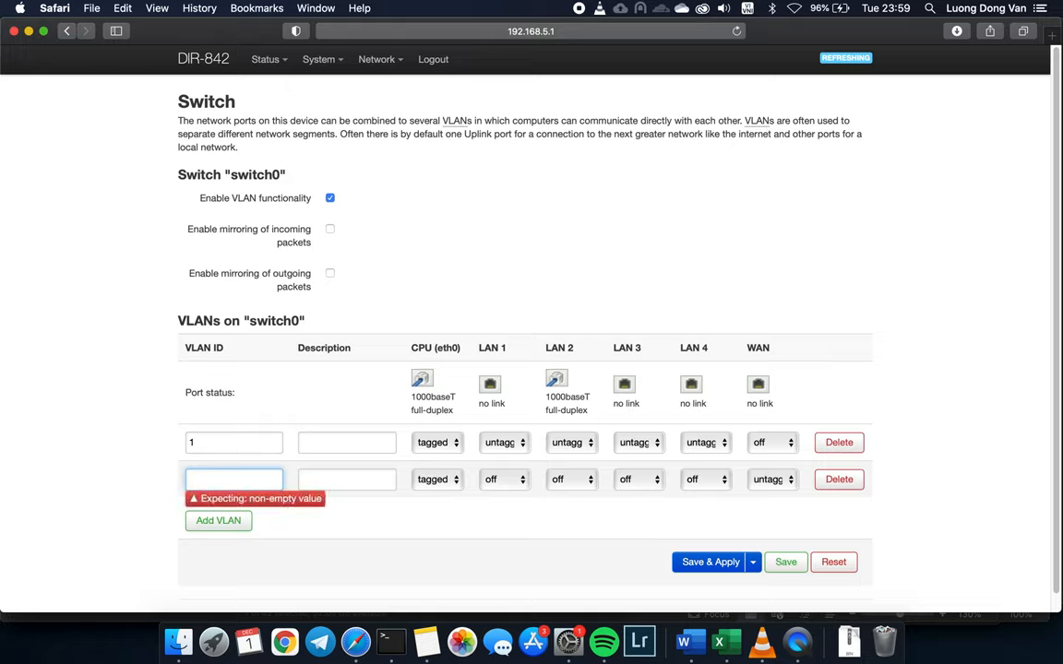
Step: Make the second VLAN ID 35, described 'Internet', with WAN tagged, and Save & Apply
{"action": "type", "text": "35"}
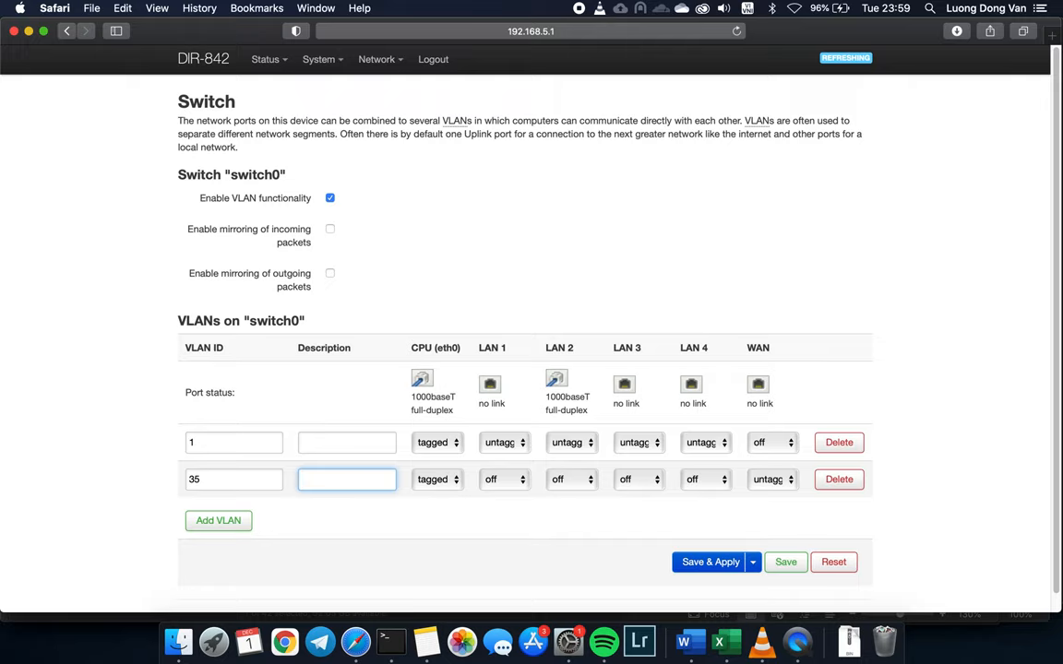
{"action": "type", "text": "Internet"}
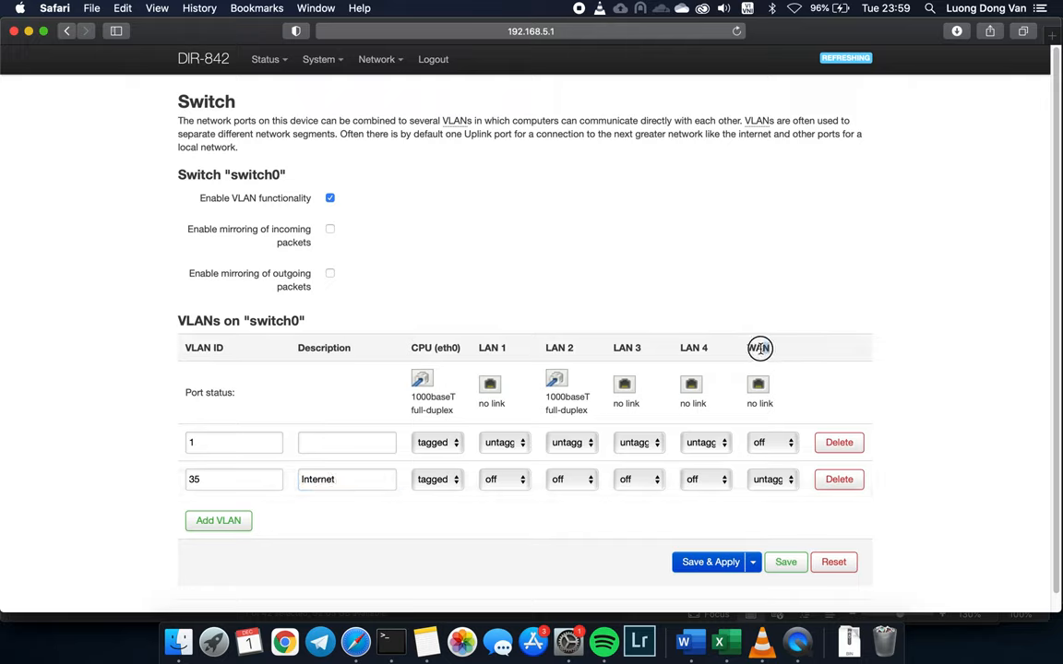
{"action": "left_click", "coordinate": [772, 479]}
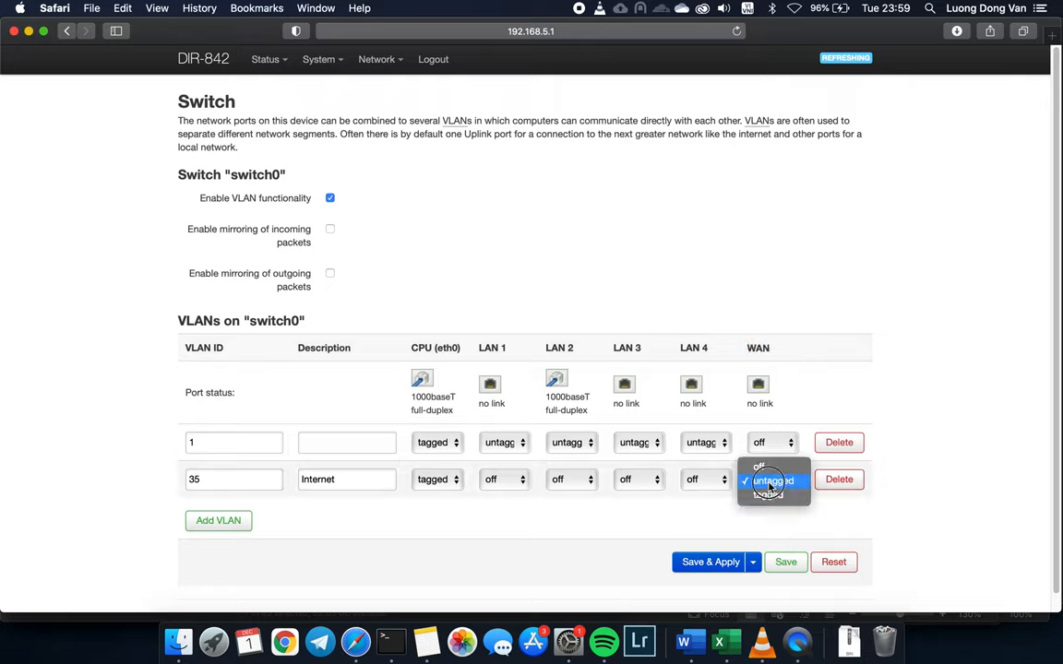
{"action": "left_click", "coordinate": [773, 480]}
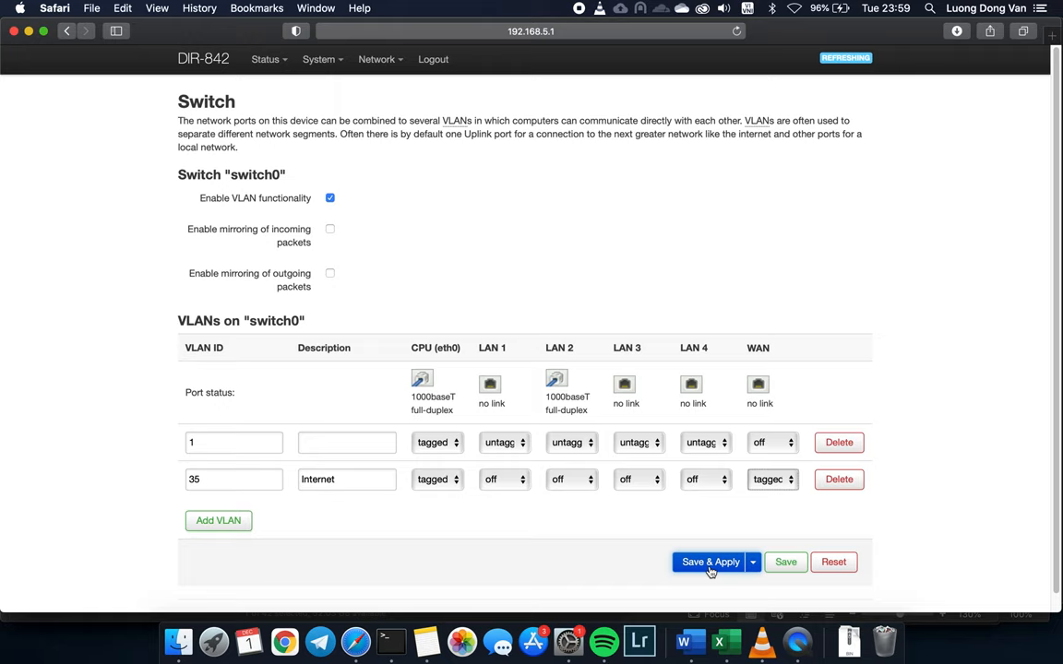
{"action": "left_click", "coordinate": [711, 562]}
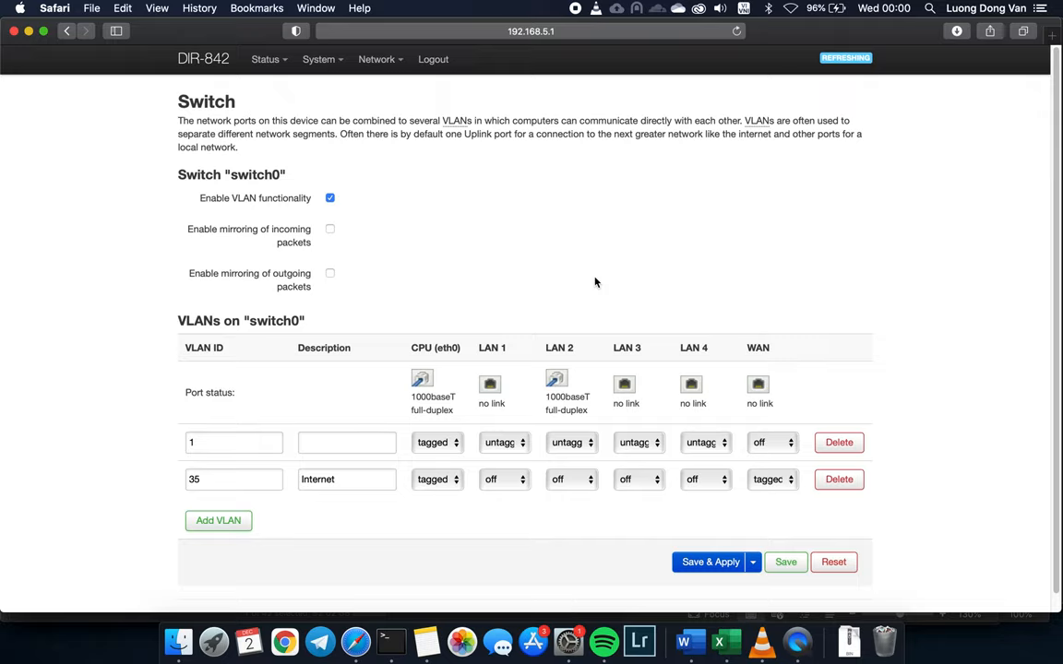
{"action": "mouse_move", "coordinate": [529, 248]}
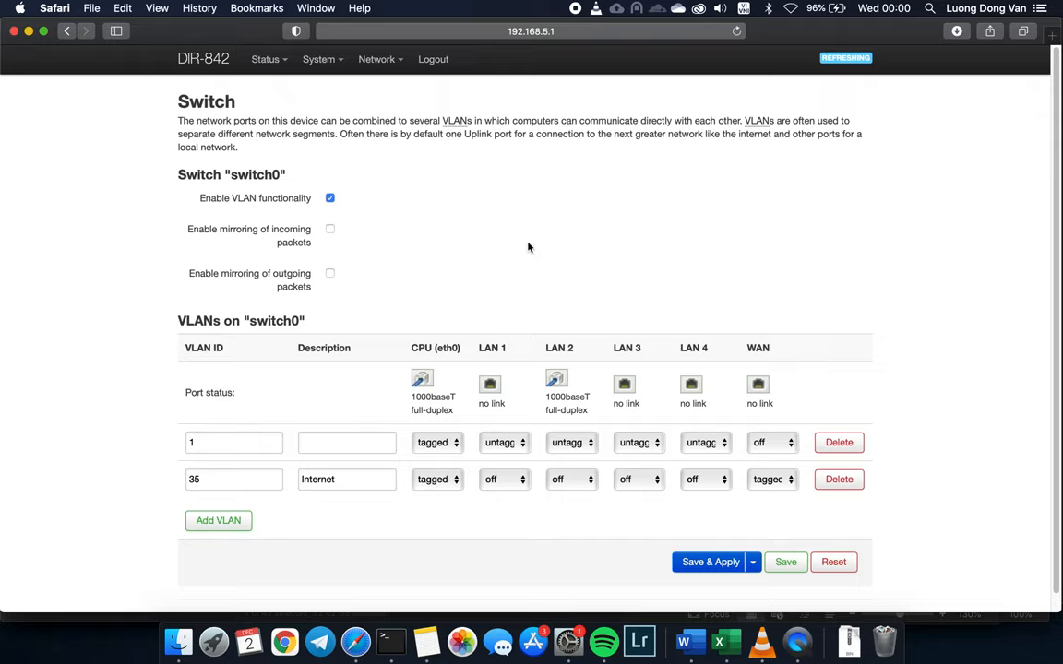
Step: Switch the eth0.35 WAN interface's protocol from DHCP client to PPPoE
{"action": "left_click", "coordinate": [377, 59]}
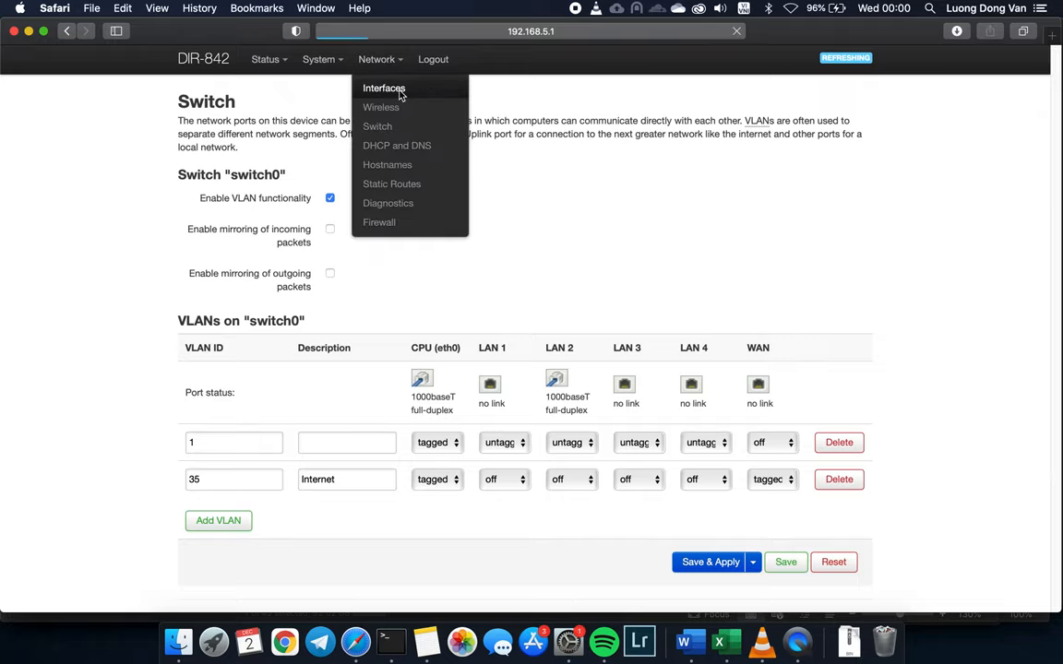
{"action": "left_click", "coordinate": [384, 87]}
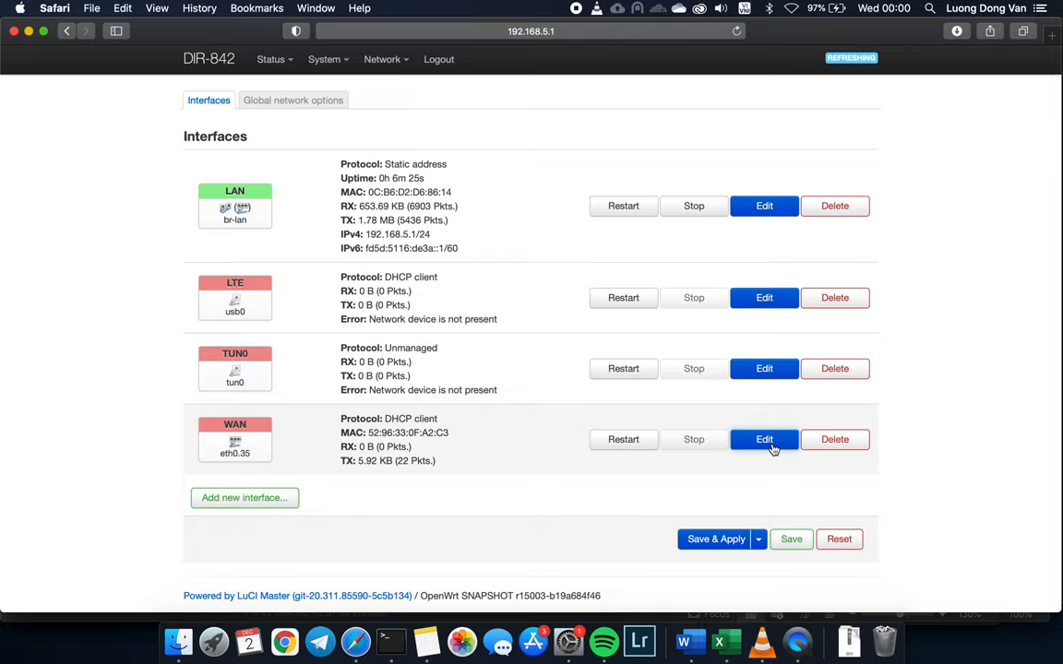
{"action": "left_click", "coordinate": [764, 439]}
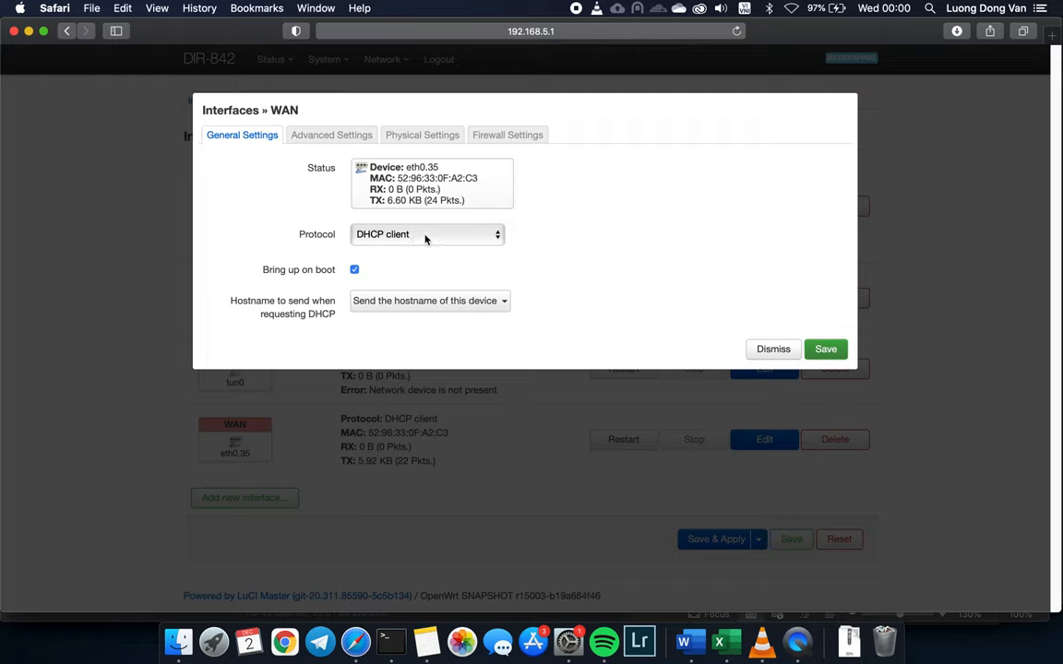
{"action": "left_click", "coordinate": [427, 234]}
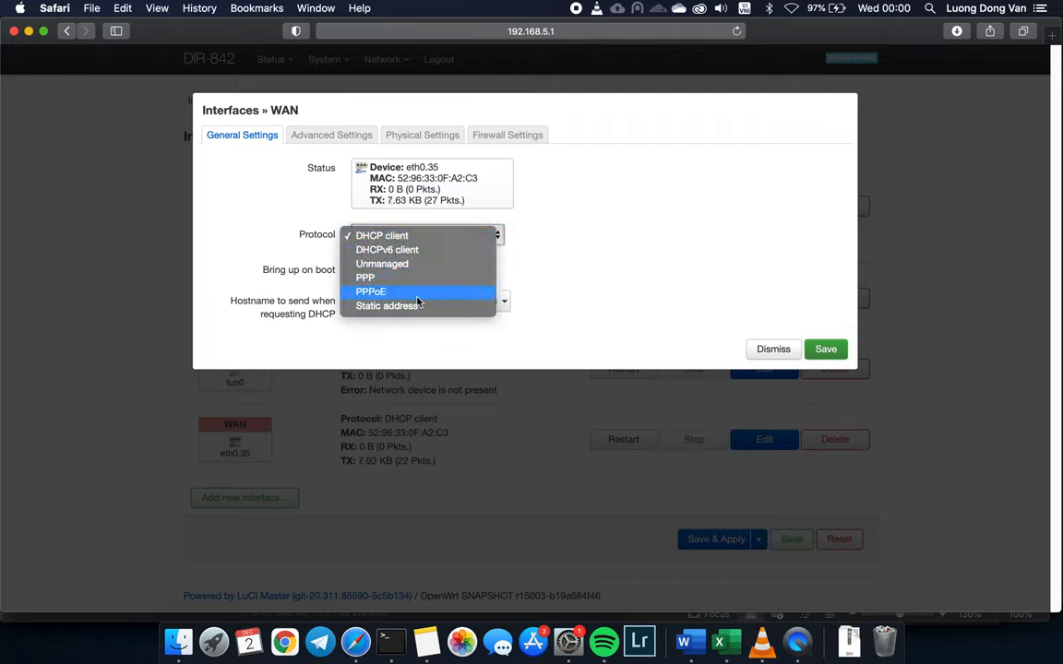
{"action": "left_click", "coordinate": [370, 290]}
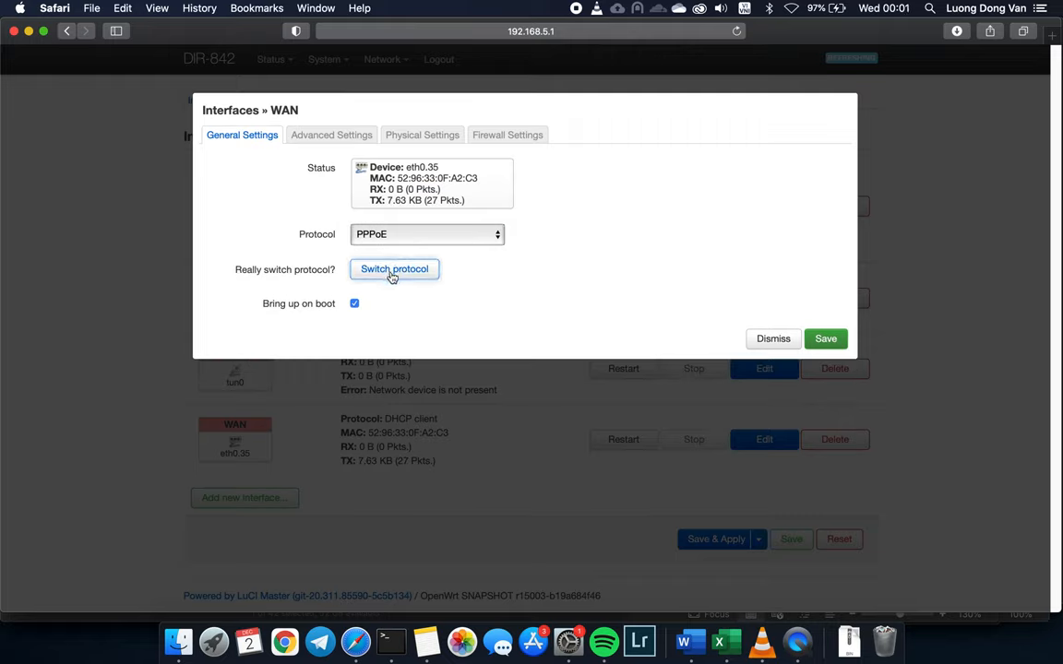
{"action": "left_click", "coordinate": [394, 269]}
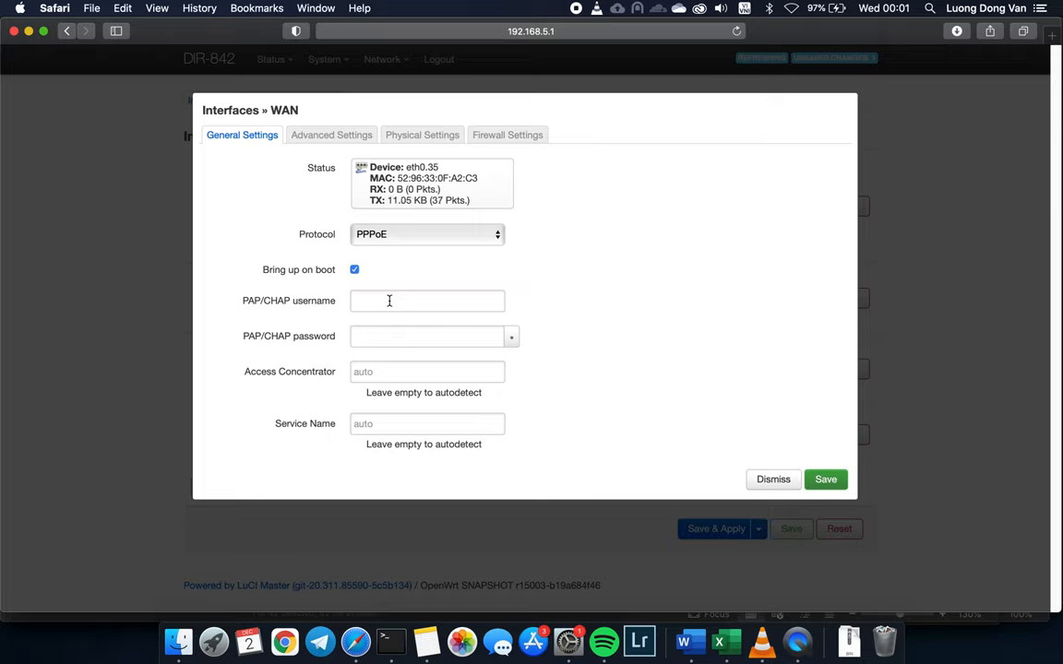
{"action": "type", "text": "t008_gftth_vanid13"}
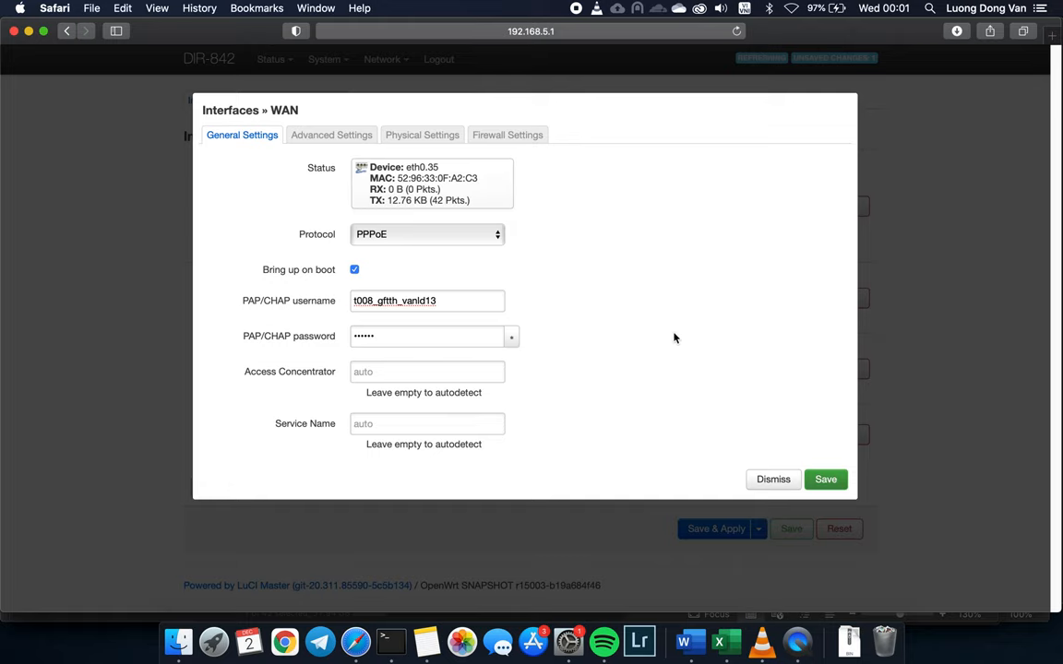
{"action": "left_click", "coordinate": [331, 134]}
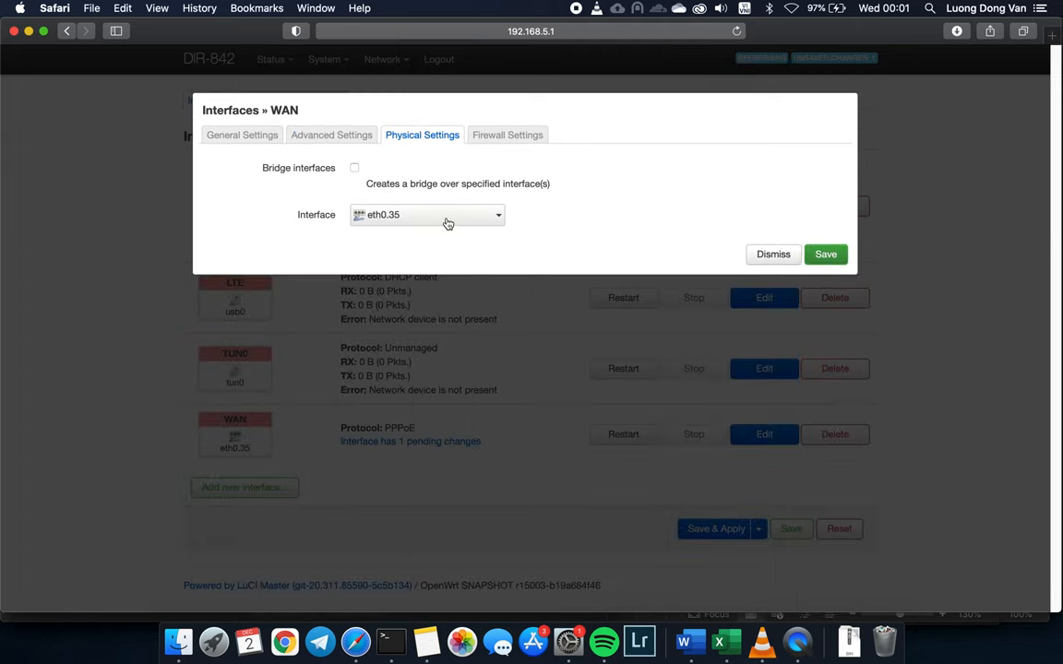
{"action": "mouse_move", "coordinate": [415, 222]}
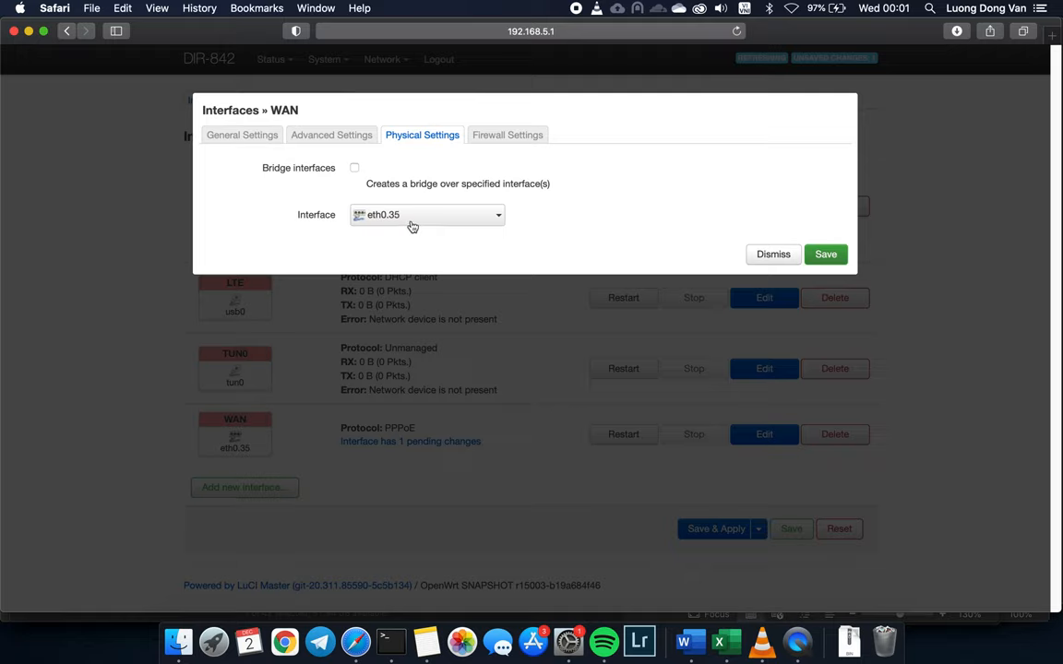
{"action": "left_click", "coordinate": [508, 134]}
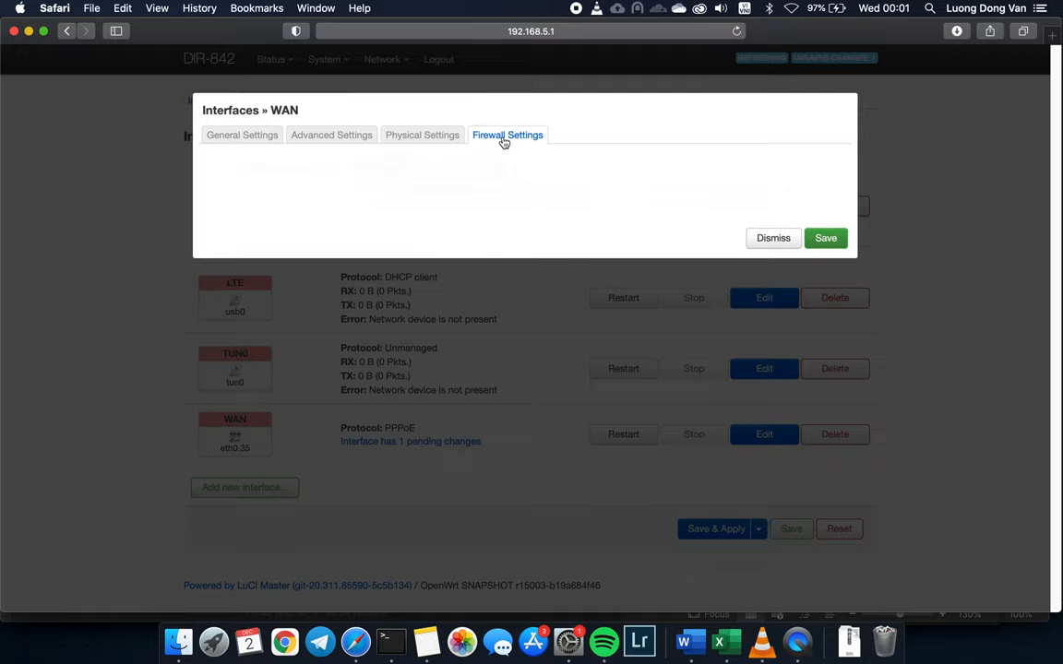
{"action": "left_click", "coordinate": [508, 135]}
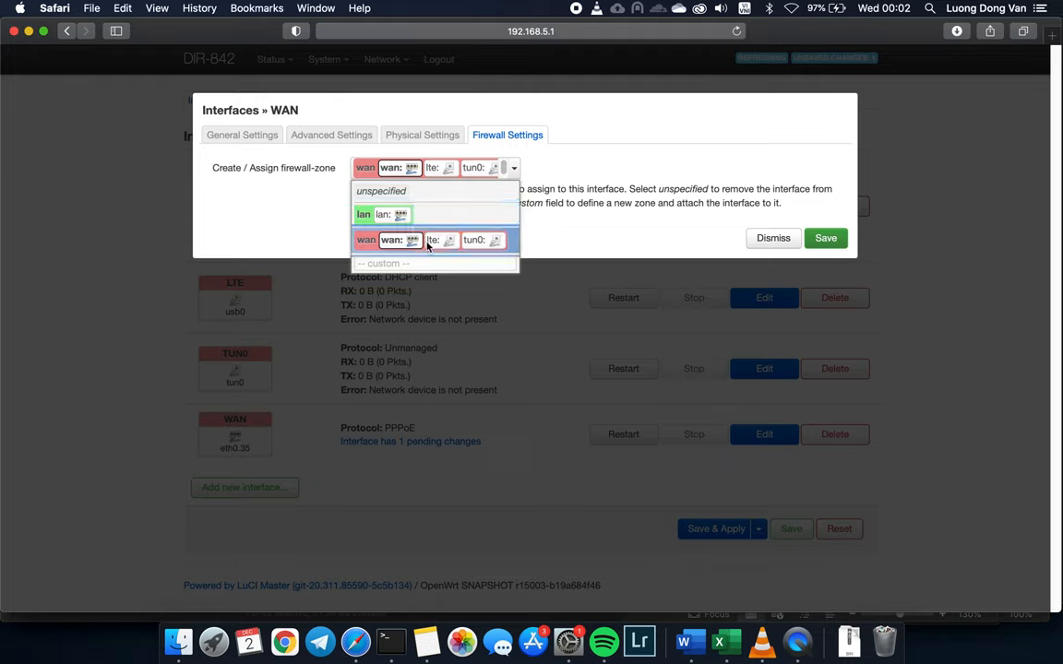
{"action": "left_click", "coordinate": [824, 238]}
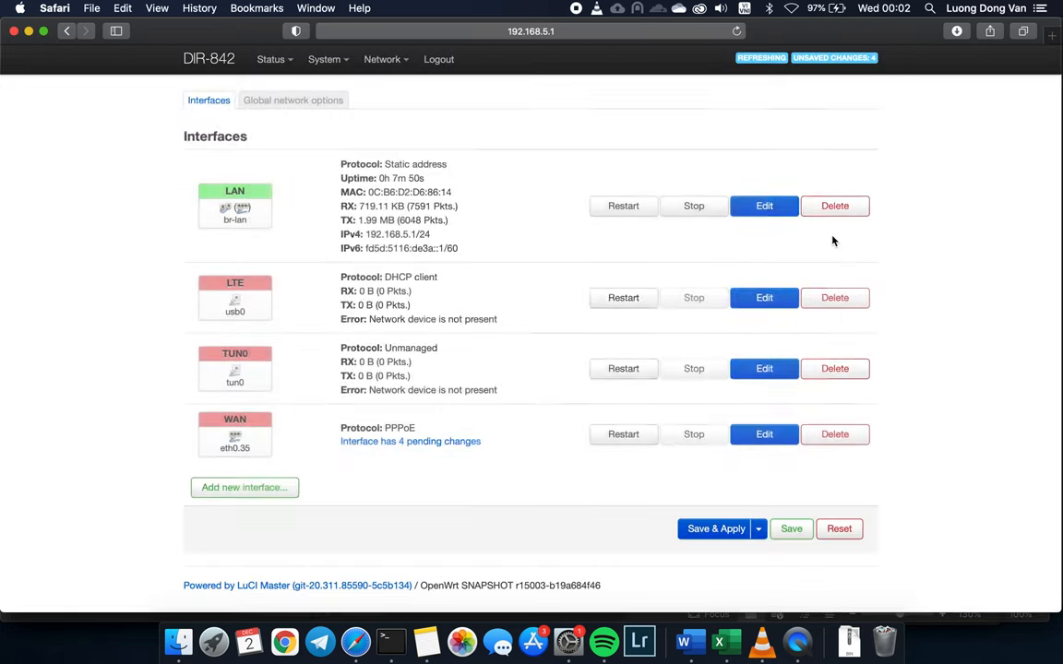
Step: Apply the pending WAN PPPoE changes and decline saving the router password
{"action": "left_click", "coordinate": [716, 528]}
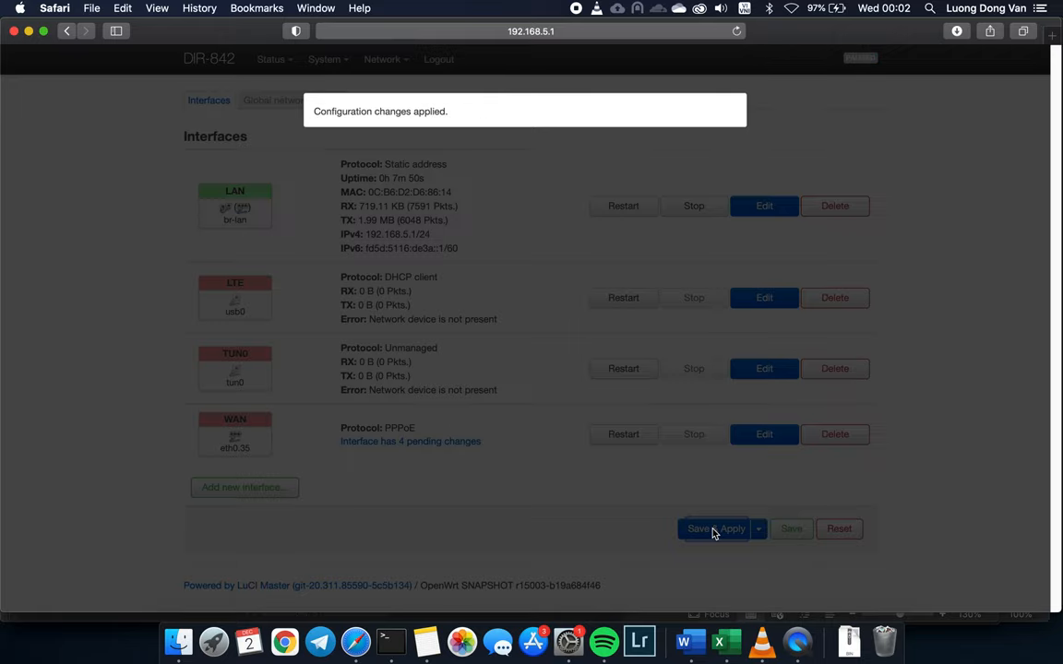
{"action": "left_click", "coordinate": [698, 529]}
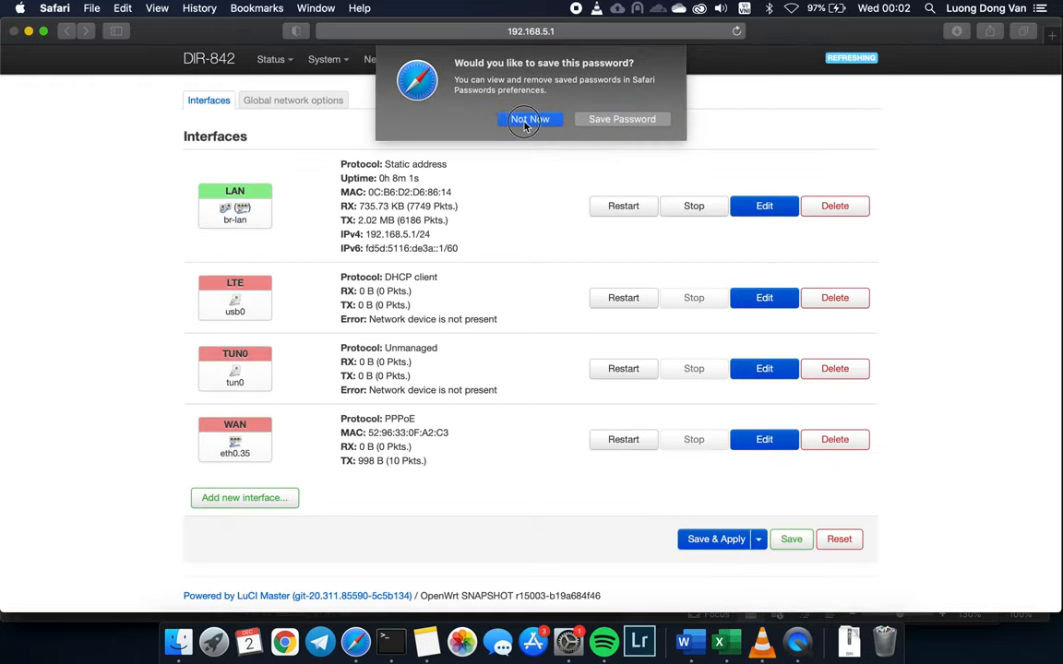
{"action": "left_click", "coordinate": [530, 118]}
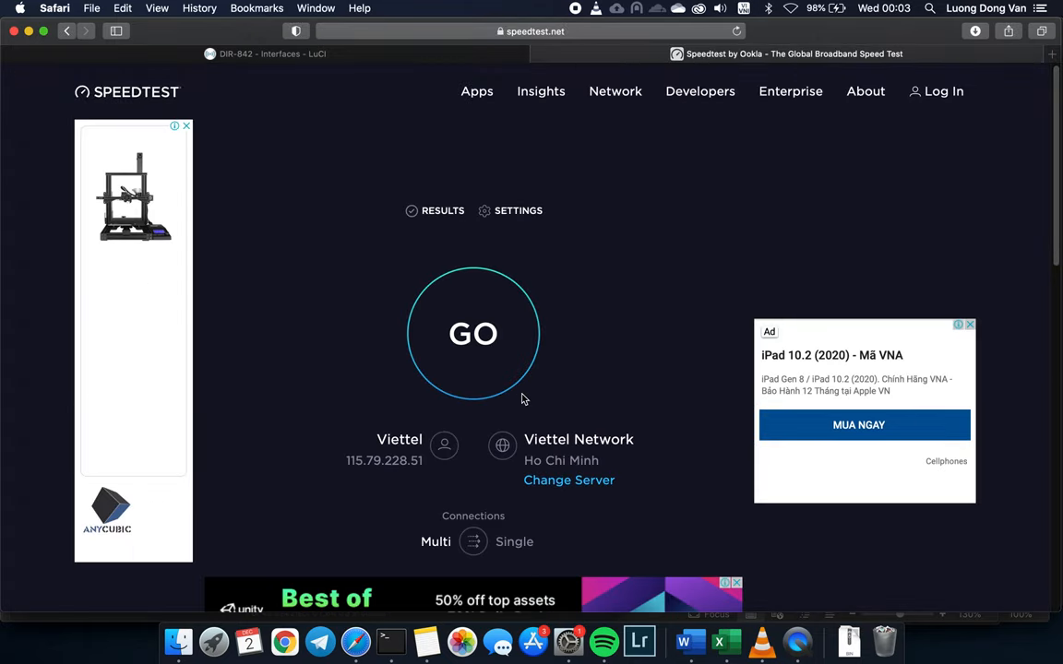
Step: Launch a Viettel speed test, then return to LuCI showing WAN connected as pppoe-wan
{"action": "left_click", "coordinate": [472, 333]}
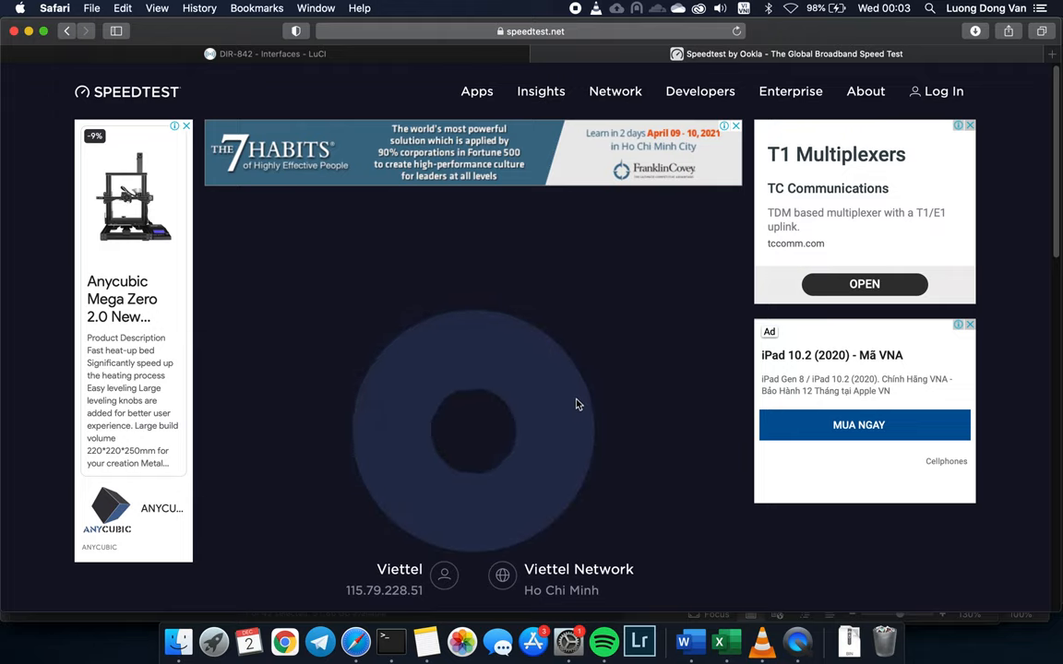
{"action": "left_click", "coordinate": [473, 429]}
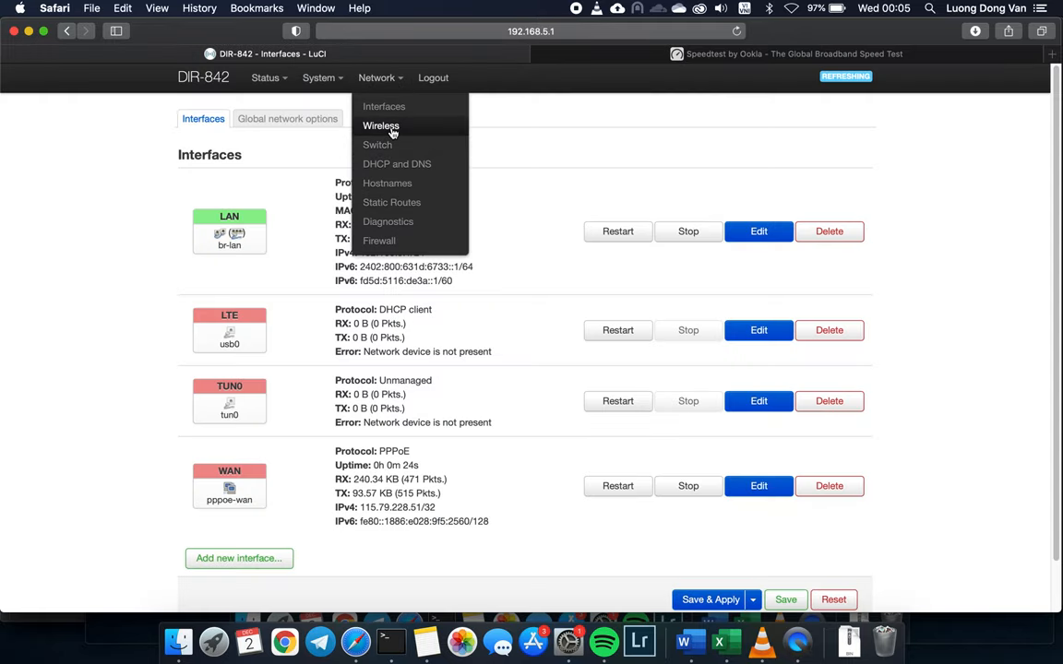
Step: Open Wireless settings and add a network on the Qualcomm 802.11nac radio0
{"action": "left_click", "coordinate": [381, 126]}
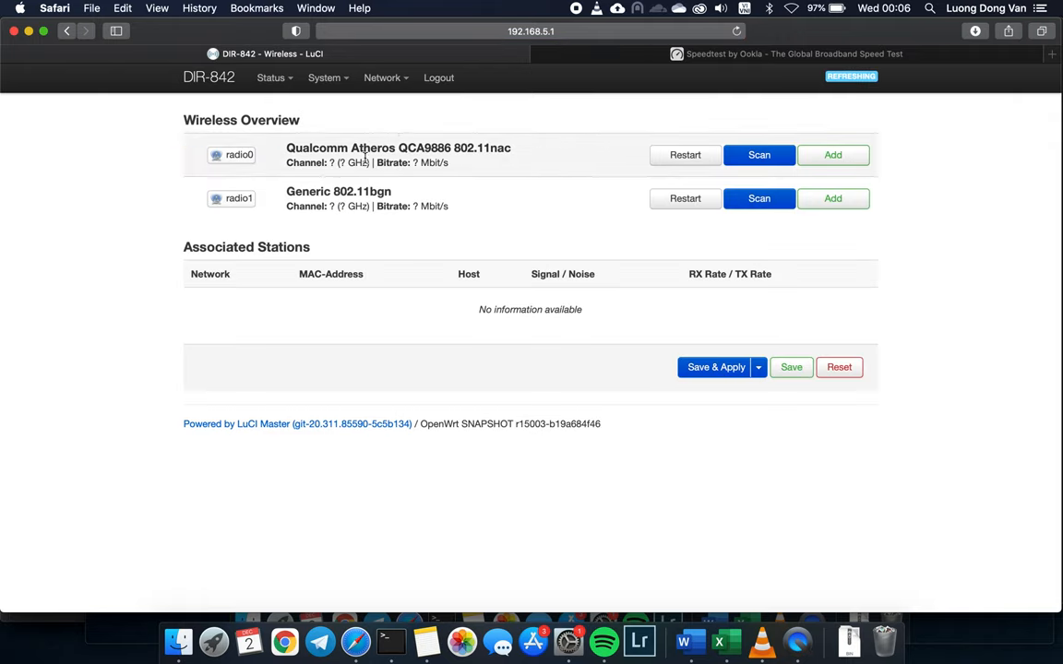
{"action": "mouse_move", "coordinate": [259, 167]}
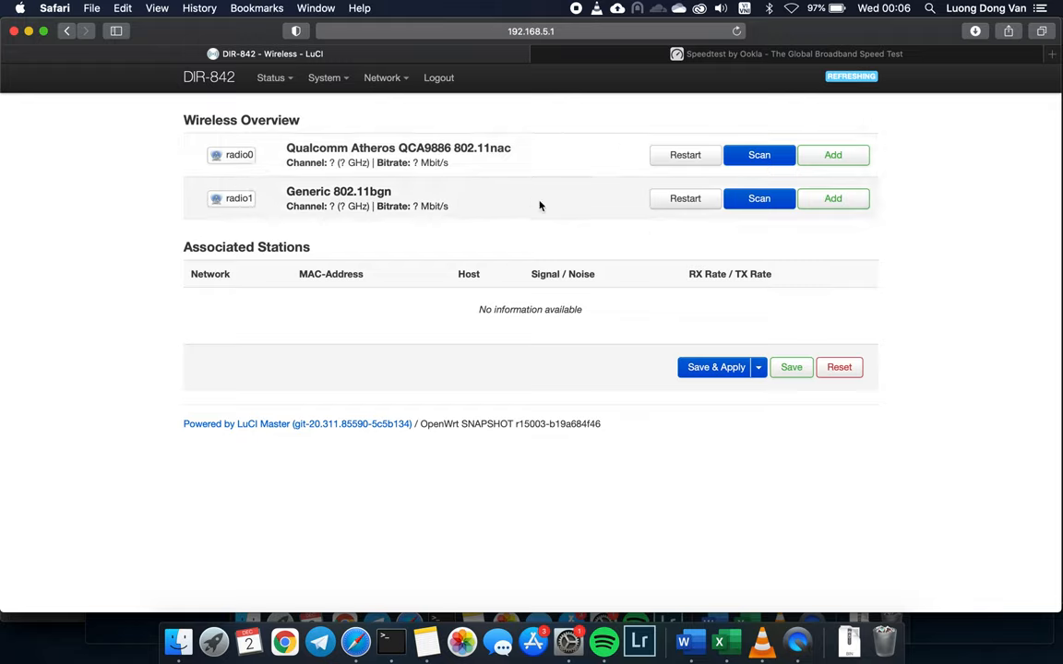
{"action": "left_click", "coordinate": [831, 154]}
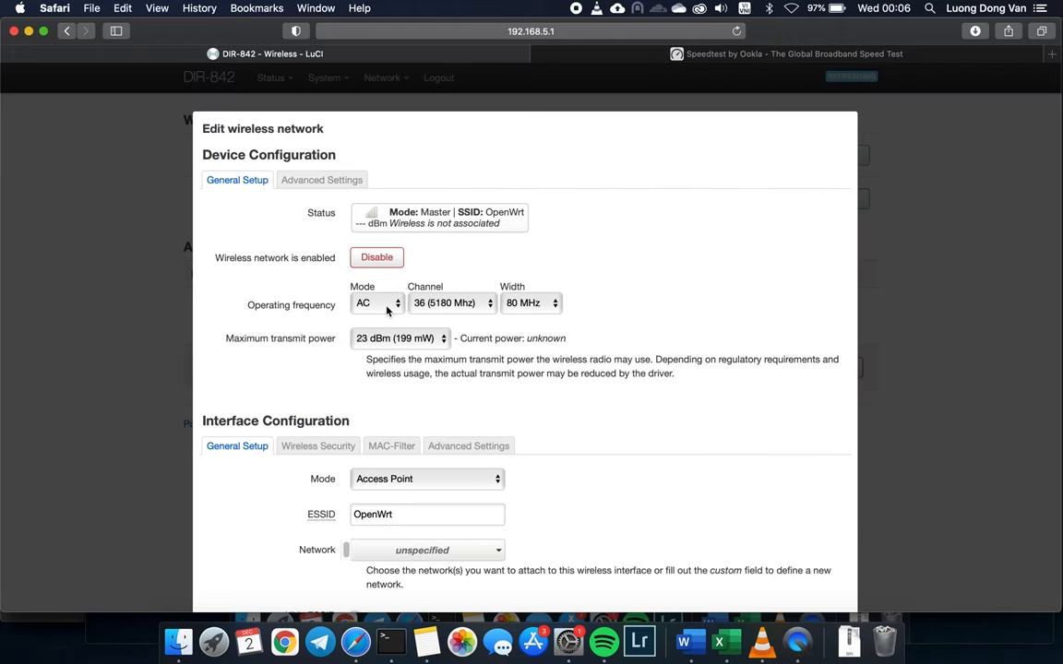
{"action": "mouse_move", "coordinate": [392, 446]}
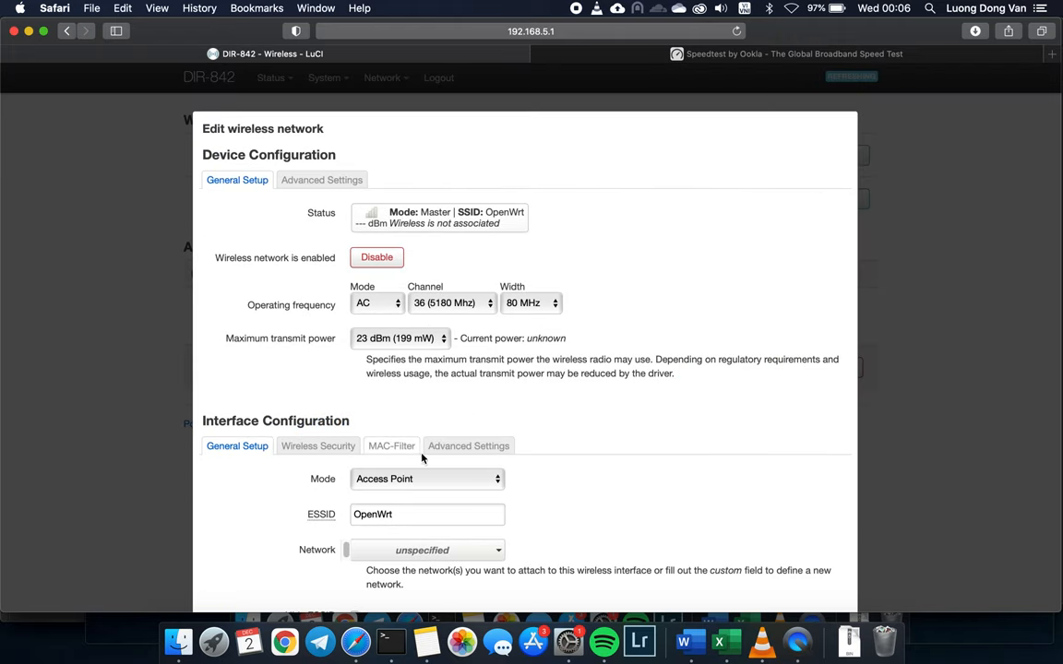
Step: Name the 5G network OpenWrt5G and set WPA2-PSK security, reviewing advanced options
{"action": "type", "text": "5"}
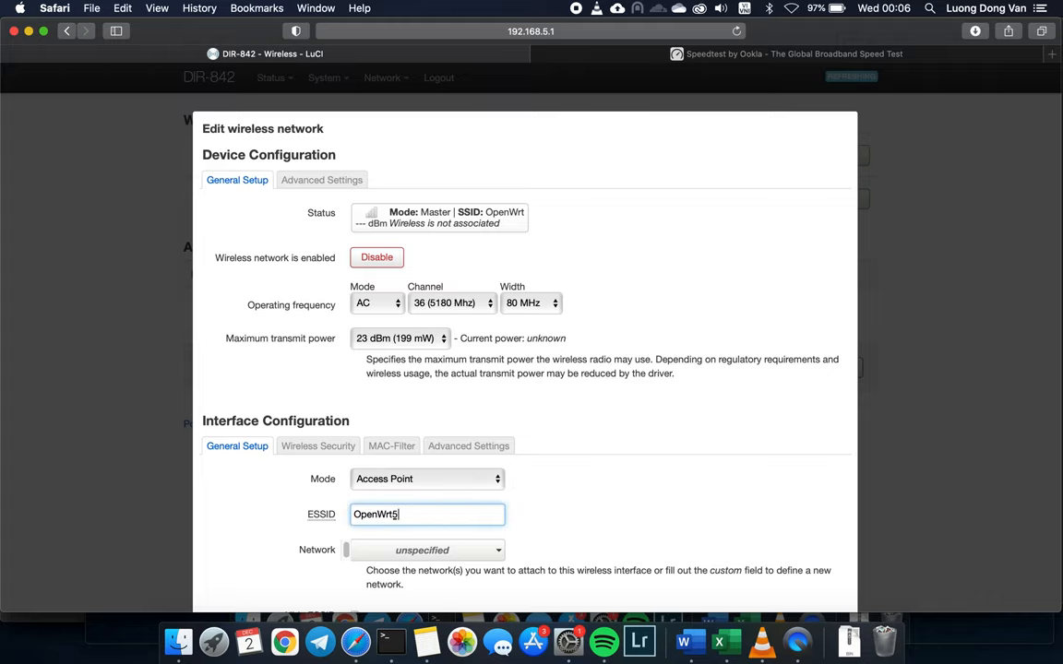
{"action": "type", "text": "G"}
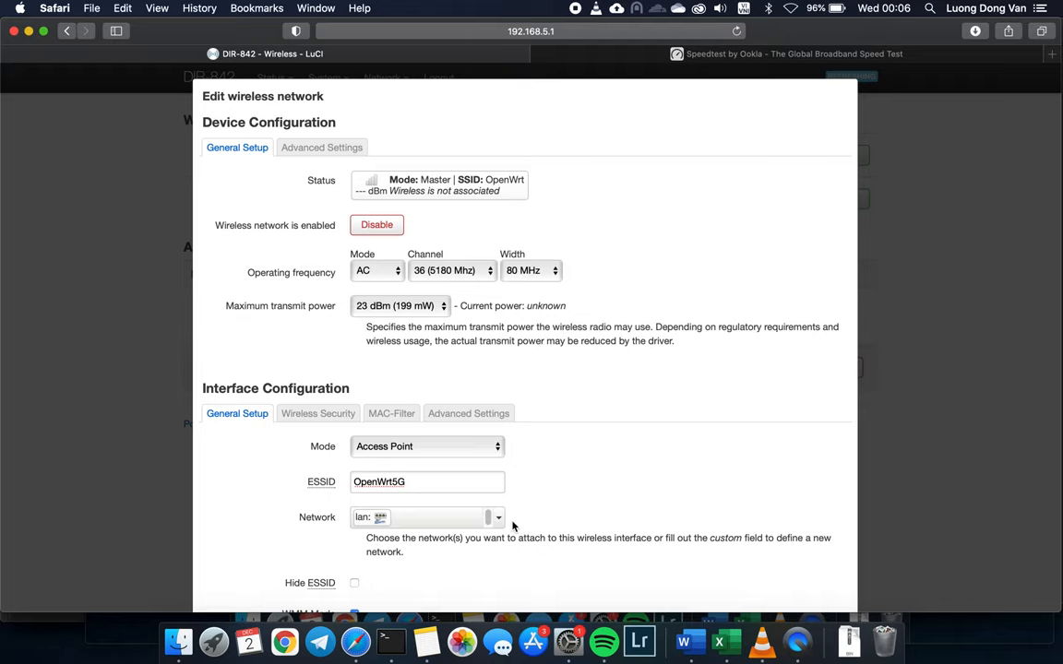
{"action": "left_click", "coordinate": [317, 413]}
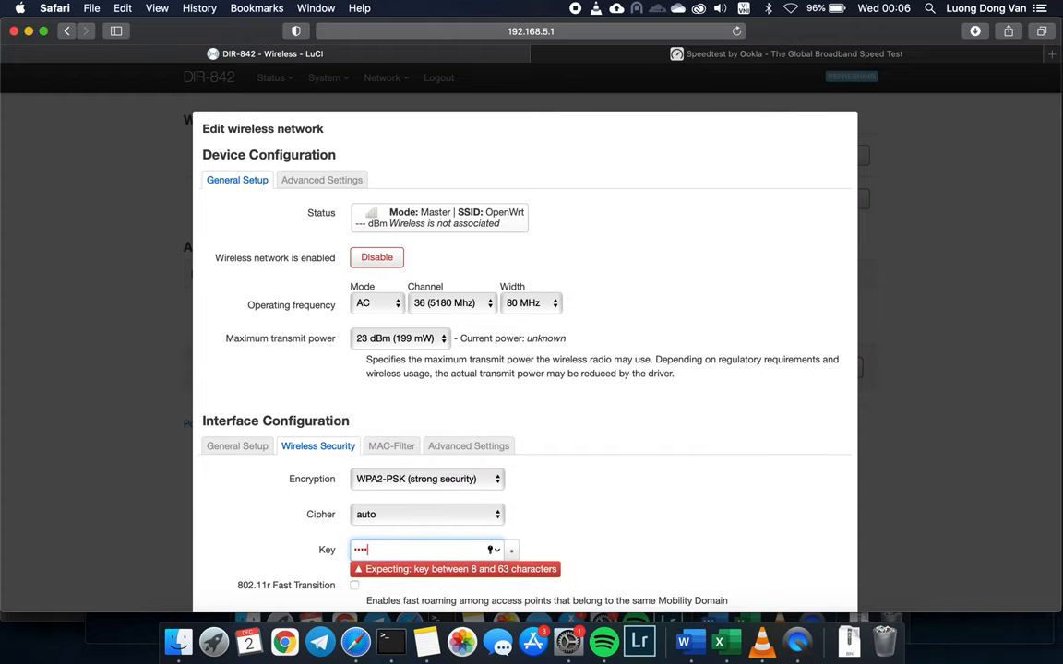
{"action": "scroll", "scroll_direction": "down", "scroll_amount": 3}
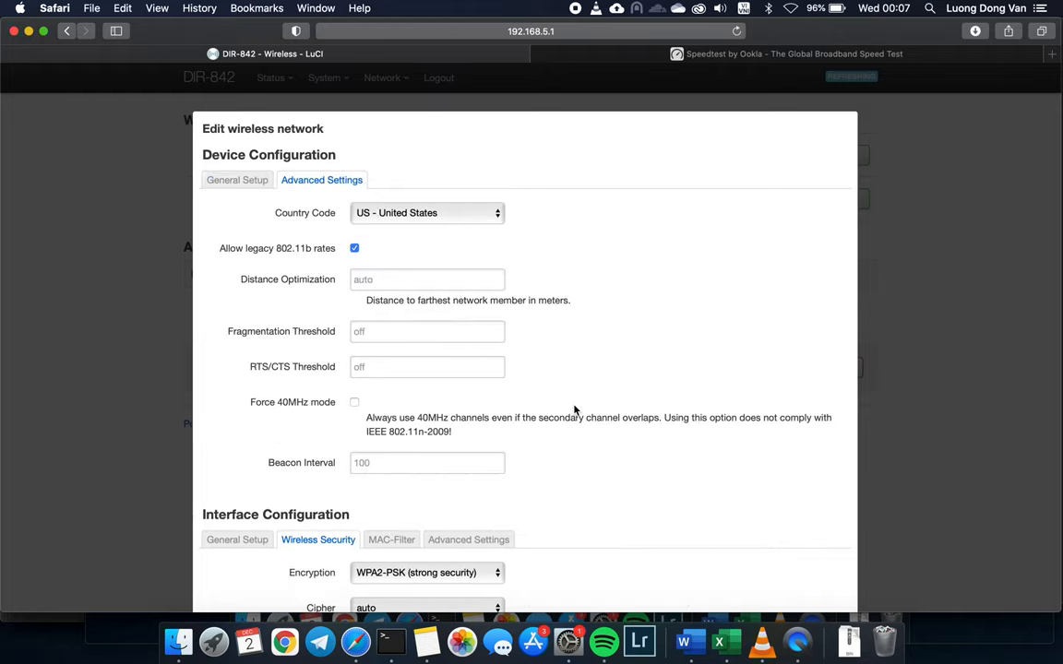
{"action": "mouse_move", "coordinate": [426, 525]}
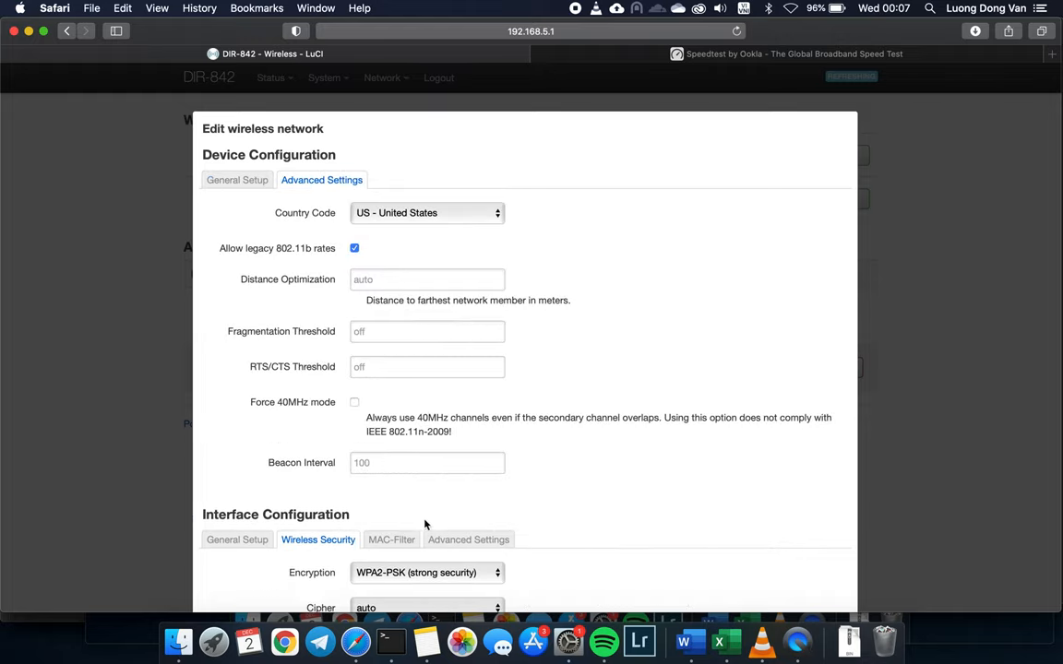
{"action": "left_click", "coordinate": [468, 539]}
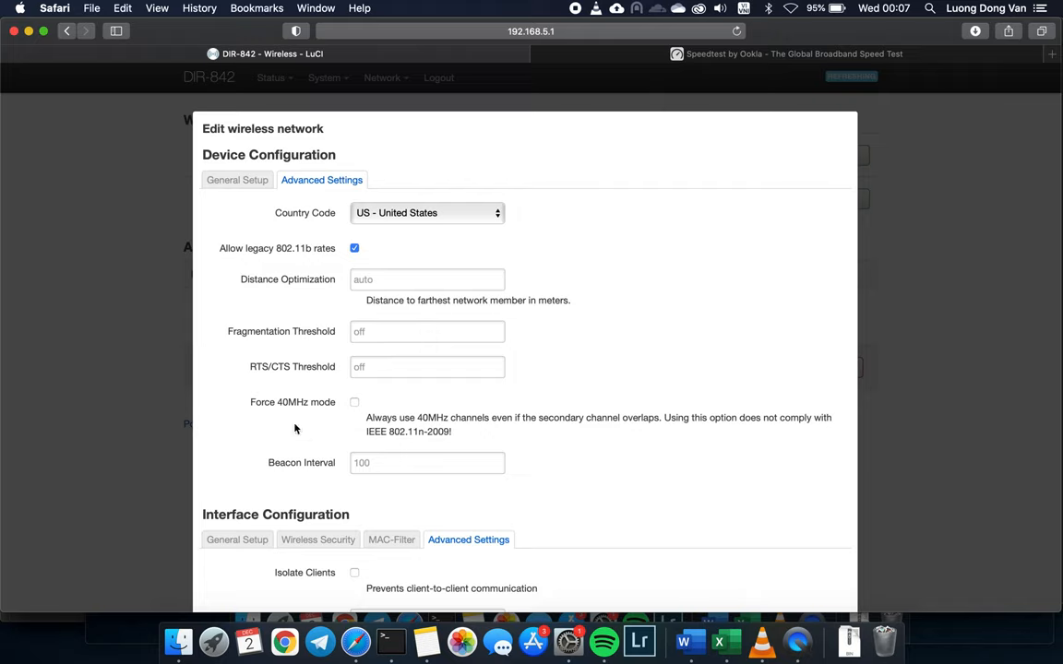
{"action": "left_click", "coordinate": [236, 180]}
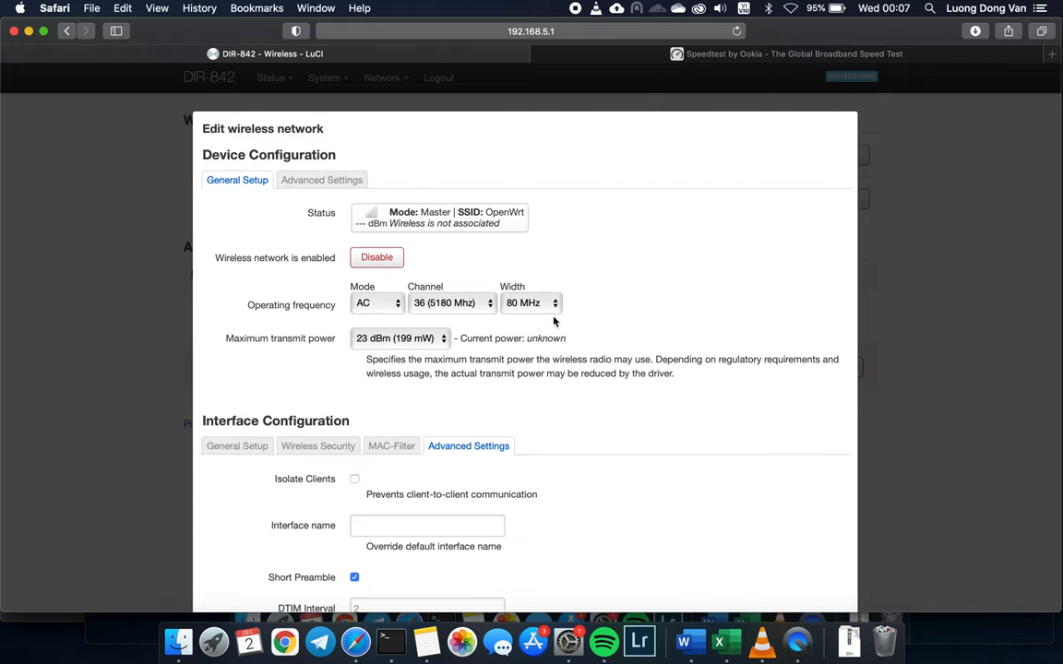
{"action": "scroll", "scroll_direction": "down", "scroll_amount": 3}
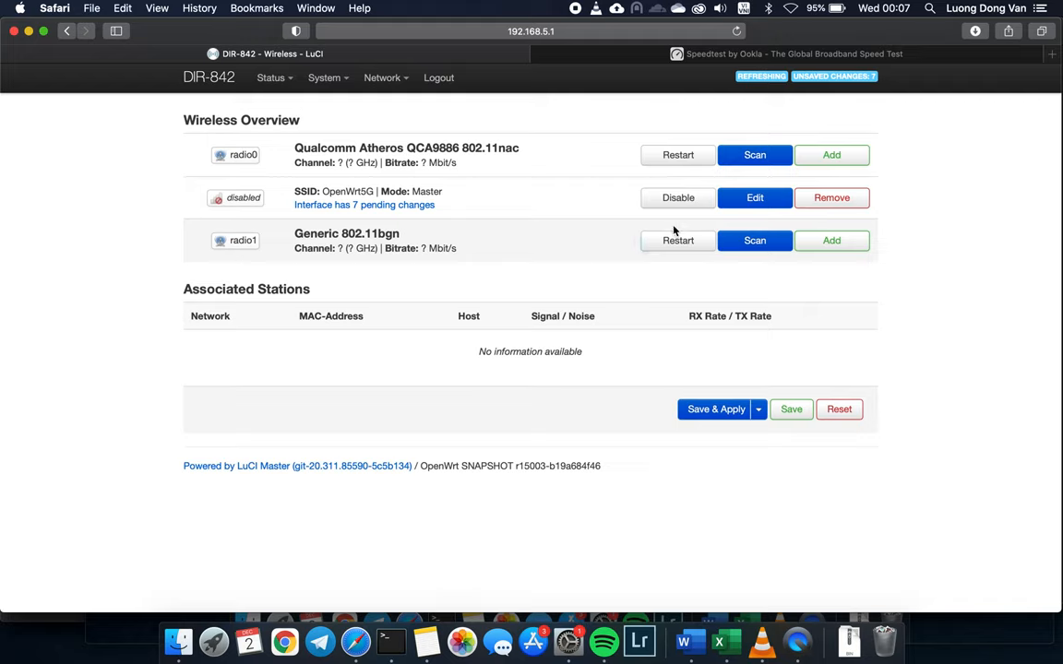
{"action": "mouse_move", "coordinate": [678, 239]}
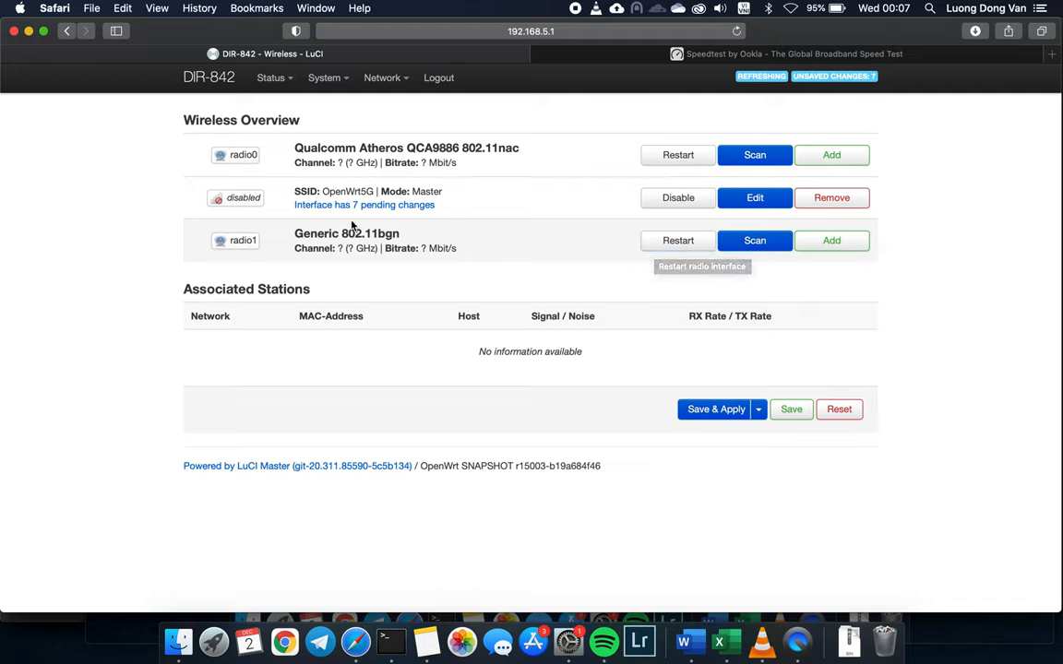
{"action": "mouse_move", "coordinate": [555, 282]}
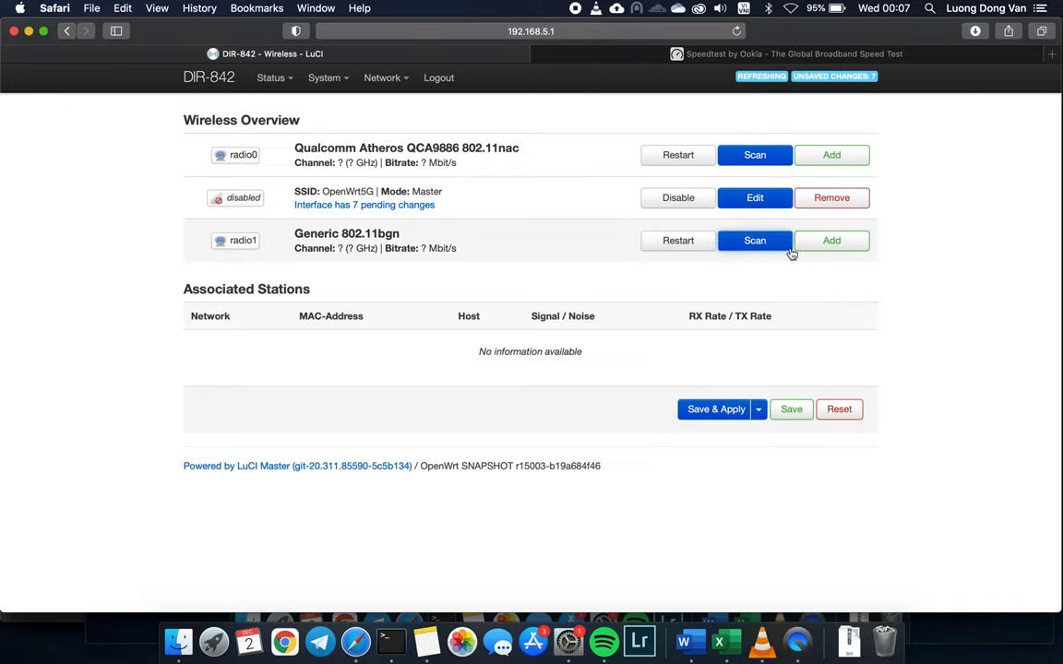
{"action": "mouse_move", "coordinate": [437, 279]}
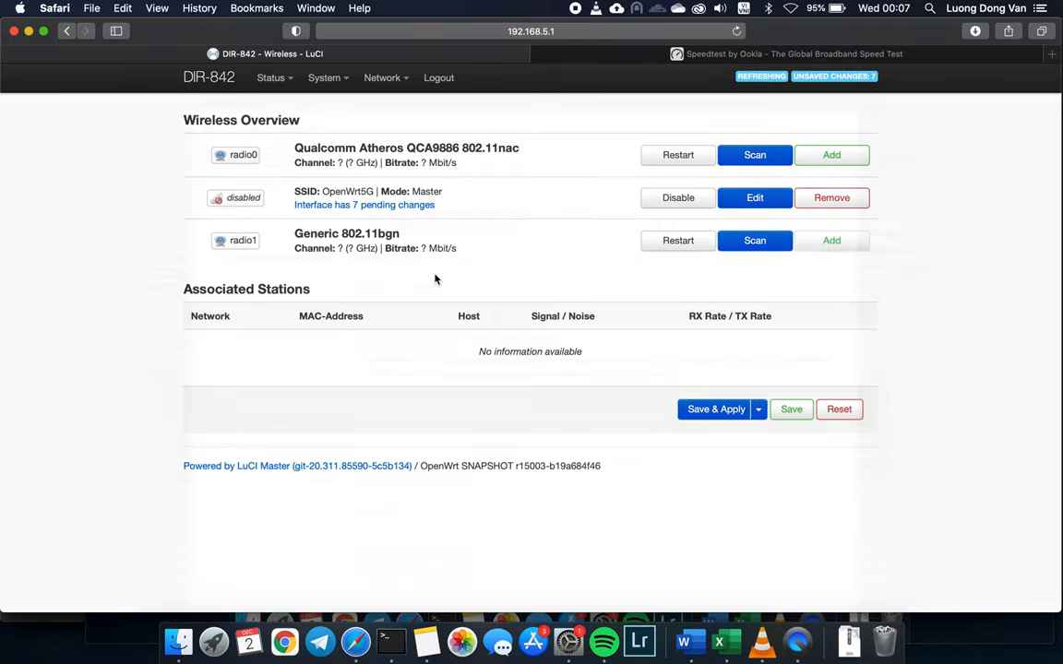
Step: On radio1 (802.11bgn), add SSID OpenWrt on lan with WPA2-PSK and a key, and save
{"action": "left_click", "coordinate": [755, 198]}
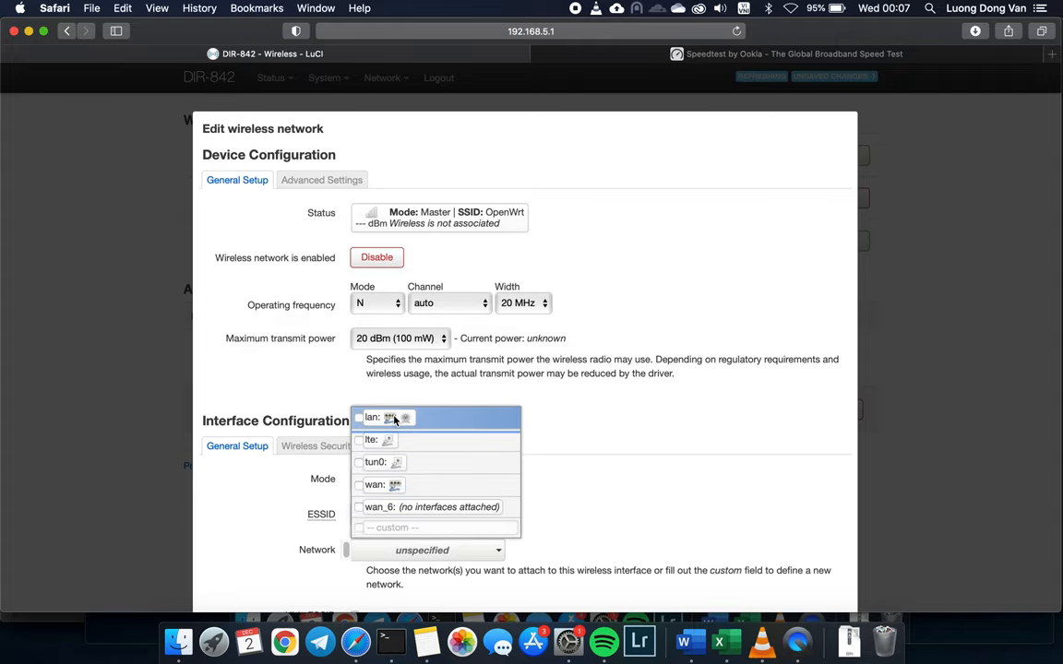
{"action": "left_click", "coordinate": [318, 445]}
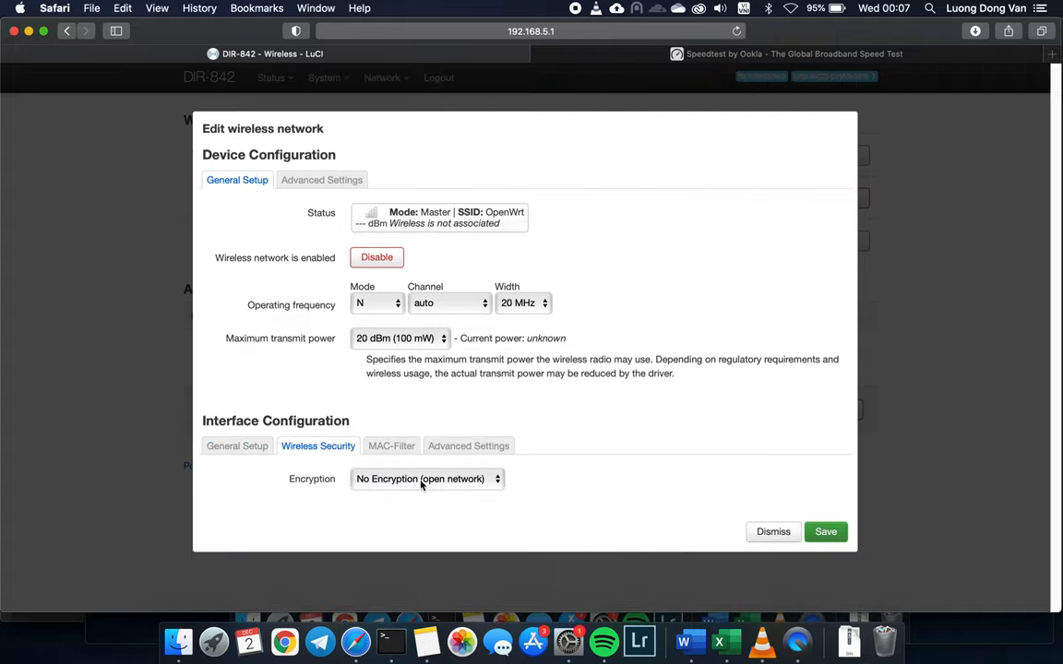
{"action": "left_click", "coordinate": [427, 478]}
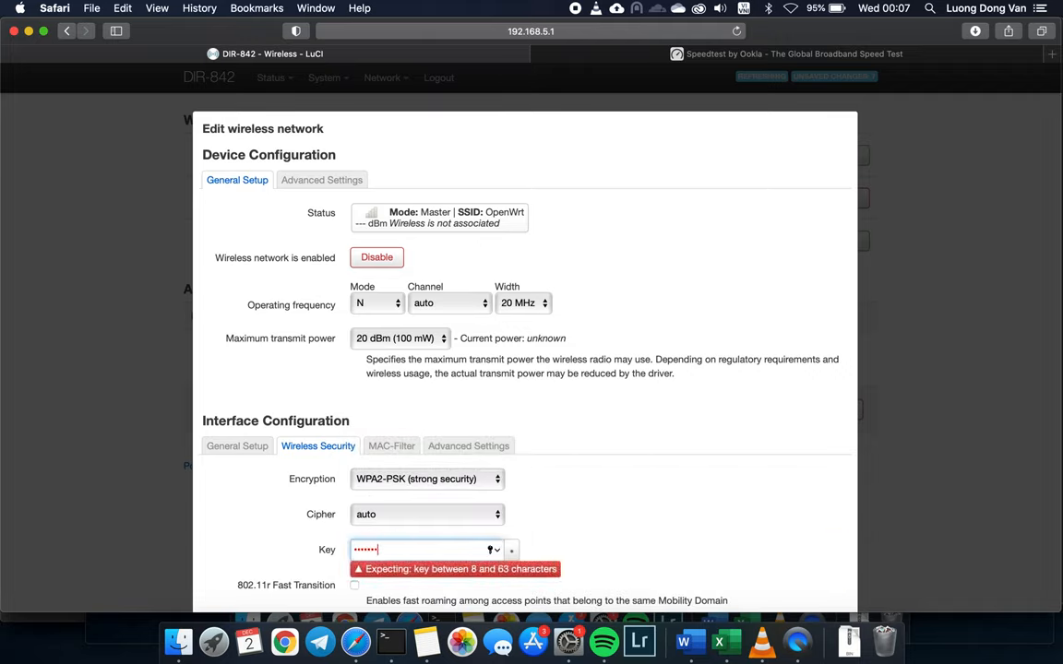
{"action": "scroll", "scroll_direction": "down", "scroll_amount": 3}
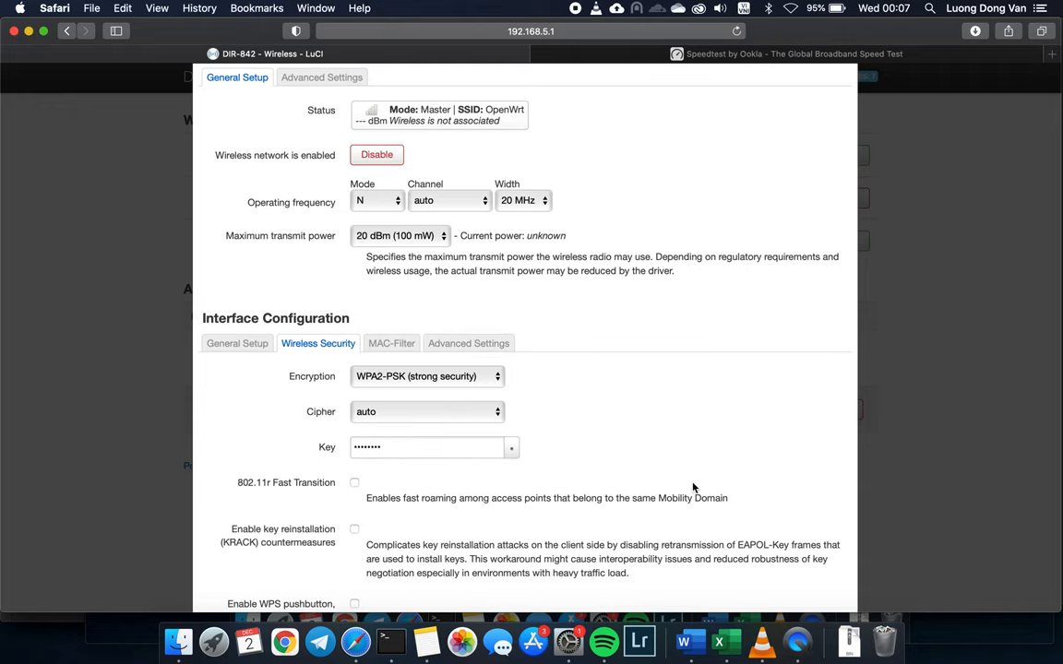
{"action": "scroll", "scroll_direction": "down", "scroll_amount": 3}
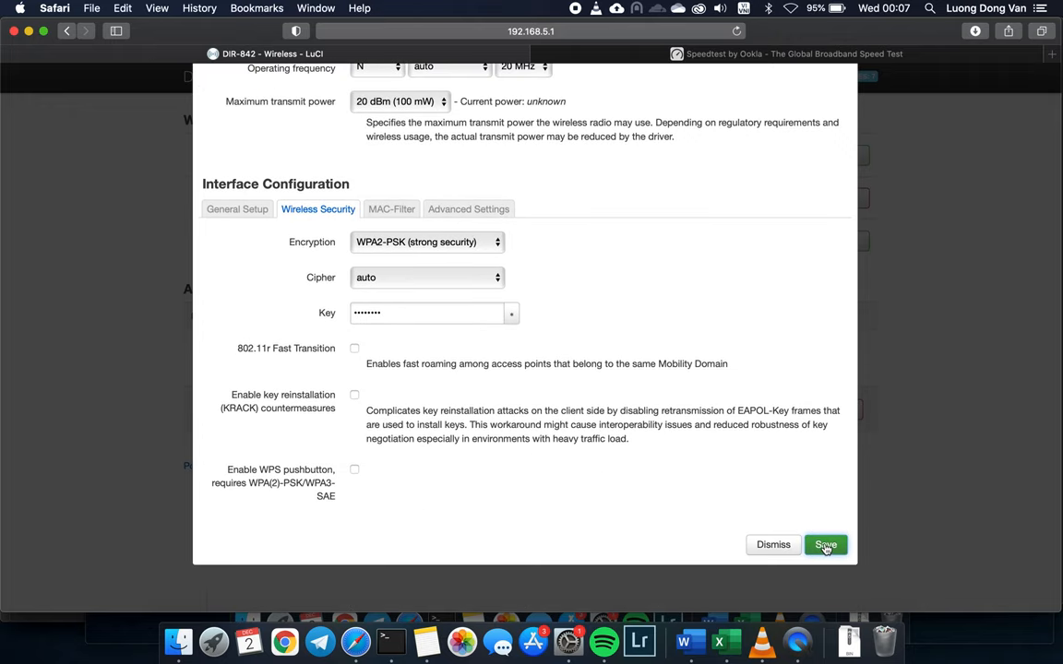
{"action": "left_click", "coordinate": [825, 544]}
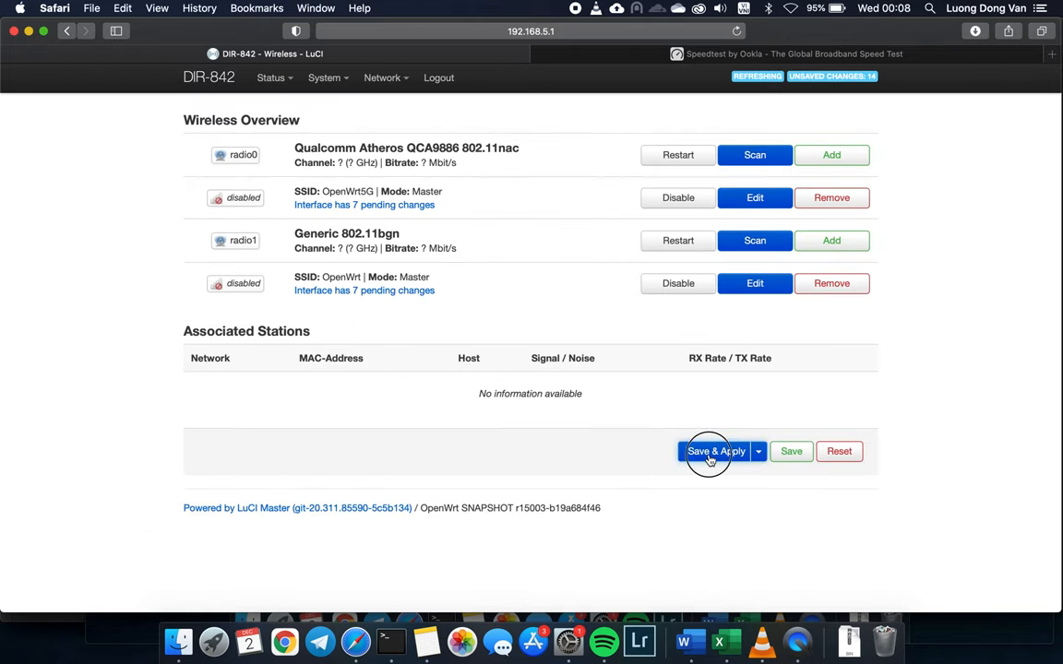
{"action": "left_click", "coordinate": [716, 451]}
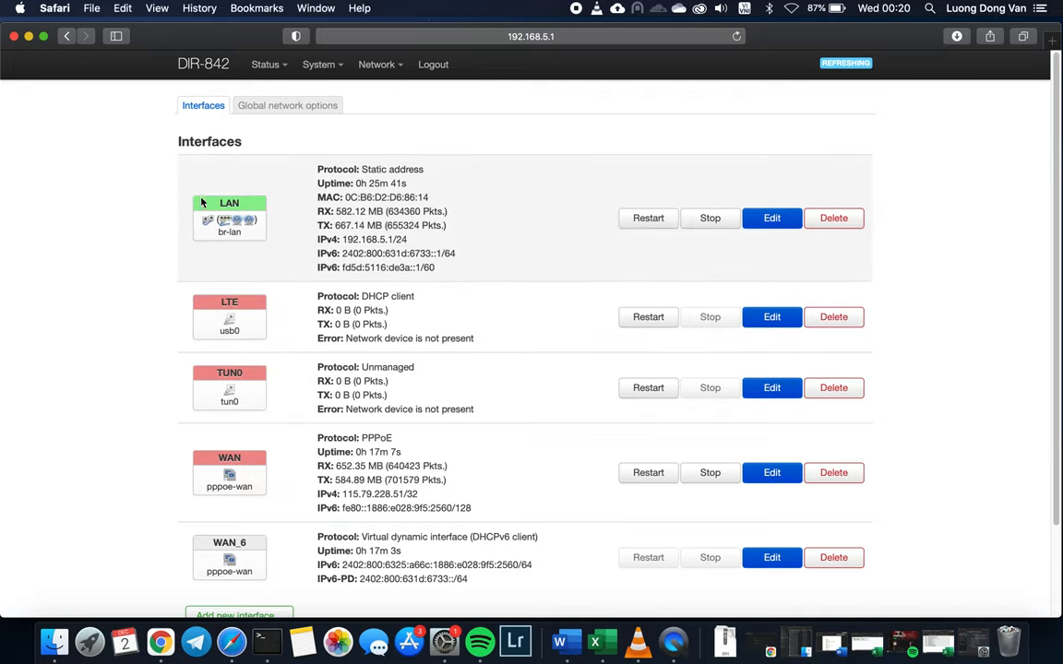
{"action": "mouse_move", "coordinate": [228, 220]}
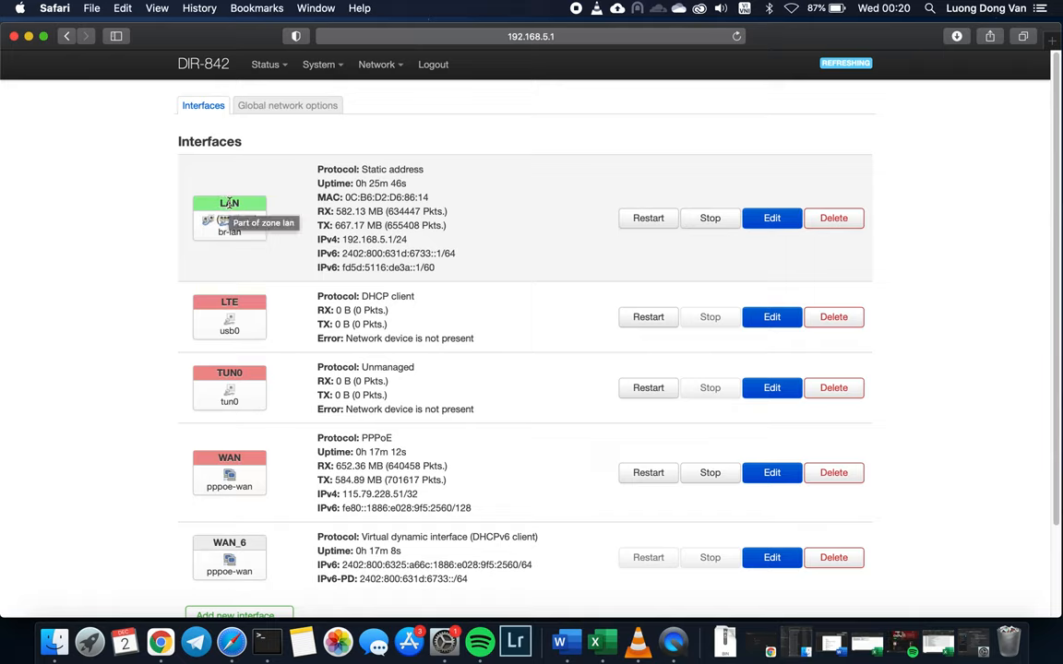
{"action": "mouse_move", "coordinate": [304, 499]}
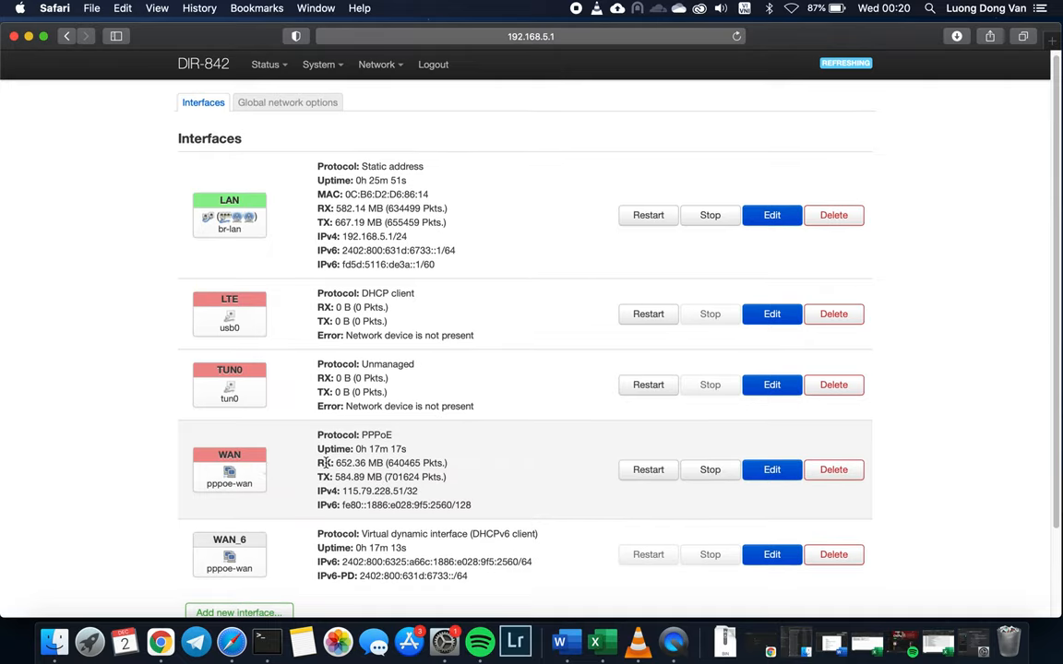
{"action": "mouse_move", "coordinate": [251, 477]}
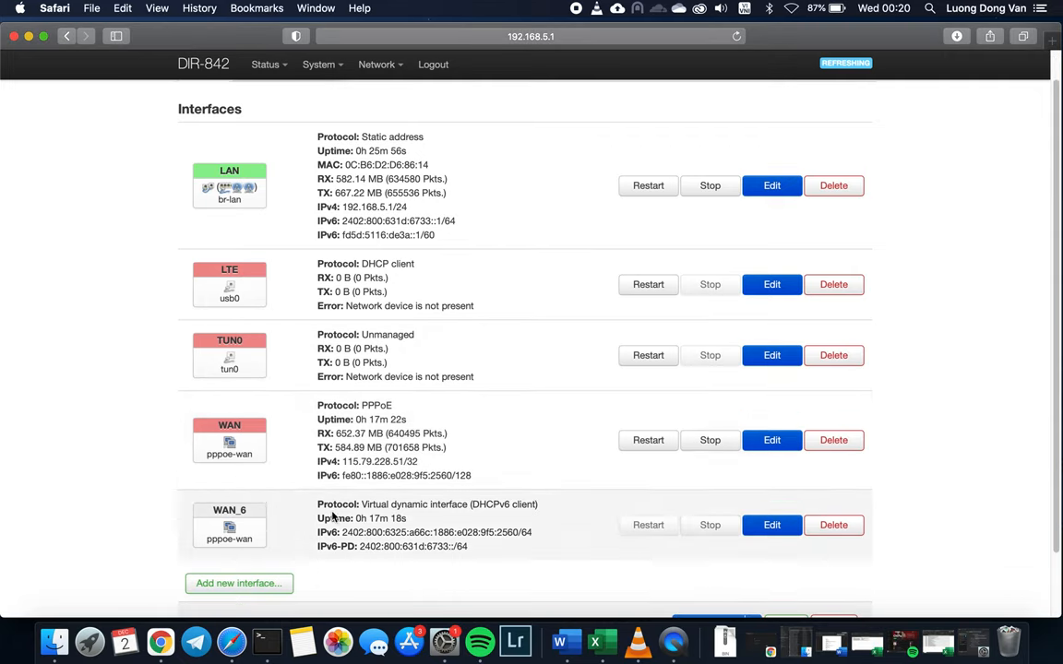
Step: Open the Add new interface dialog from the Interfaces page
{"action": "left_click", "coordinate": [239, 583]}
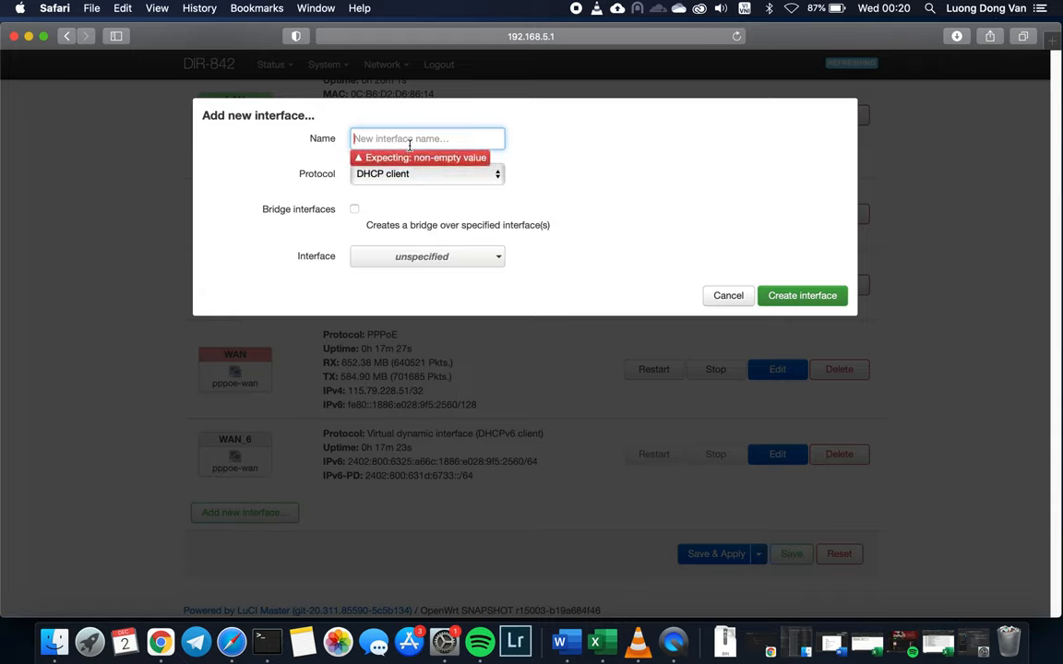
Step: Fill the new interface form: name Internet, protocol PPPoE, custom device eth1.35
{"action": "type", "text": "ln"}
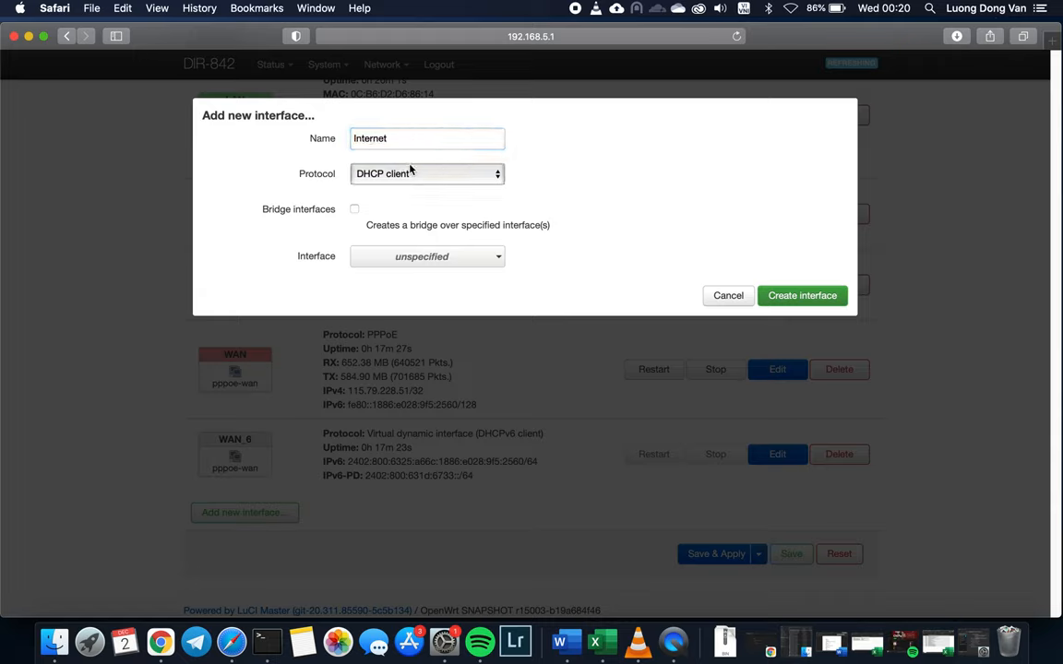
{"action": "left_click", "coordinate": [427, 173]}
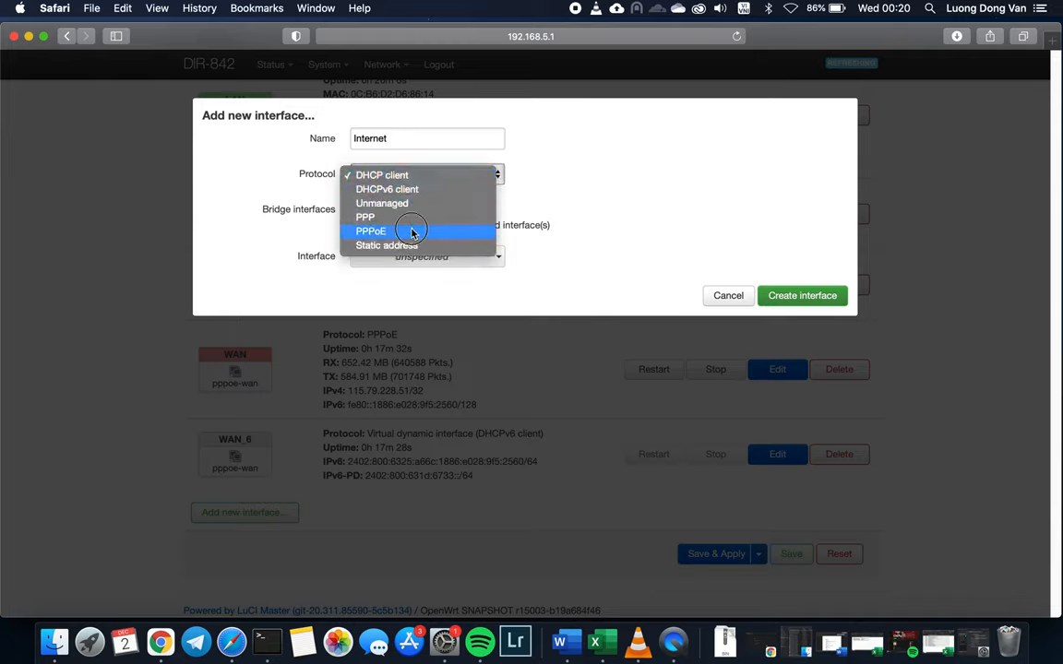
{"action": "left_click", "coordinate": [370, 230]}
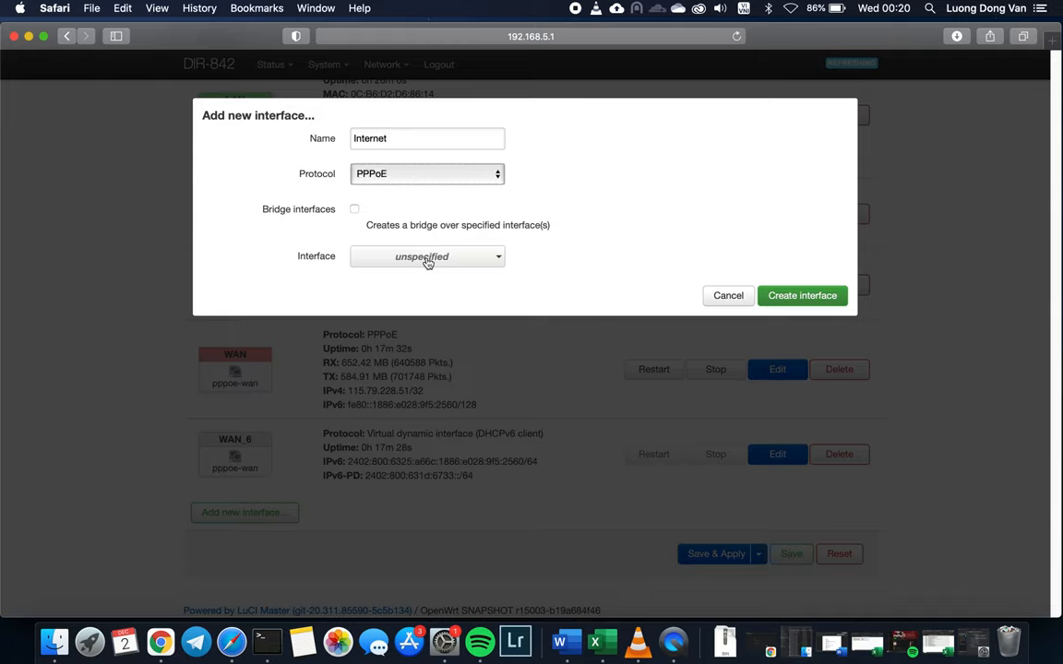
{"action": "left_click", "coordinate": [427, 256]}
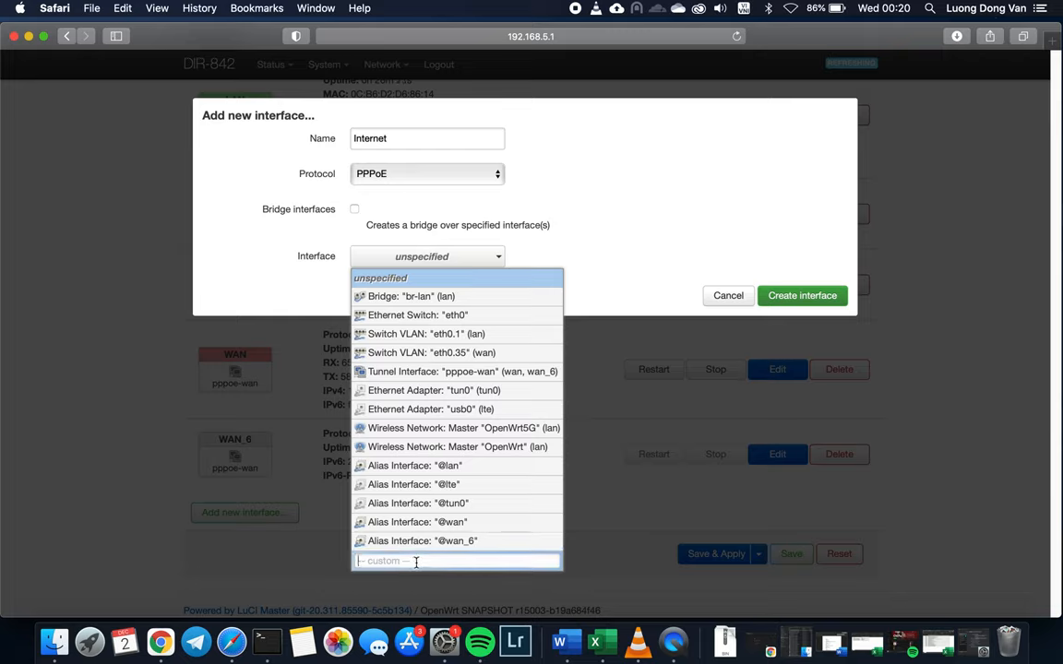
{"action": "type", "text": "th"}
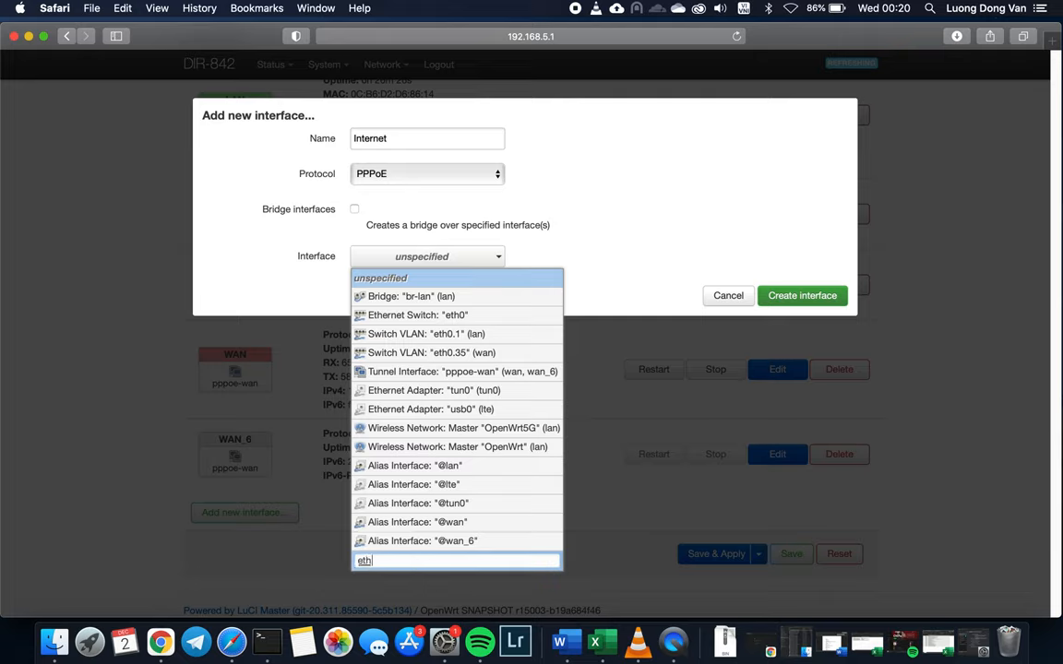
{"action": "type", "text": "1"}
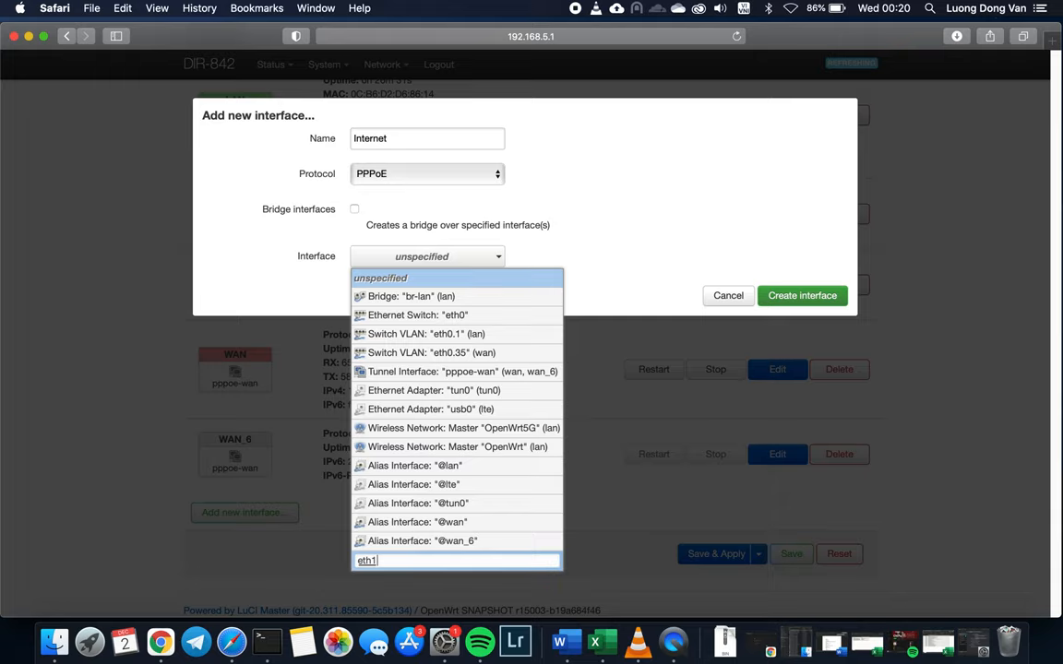
{"action": "type", "text": ".3"}
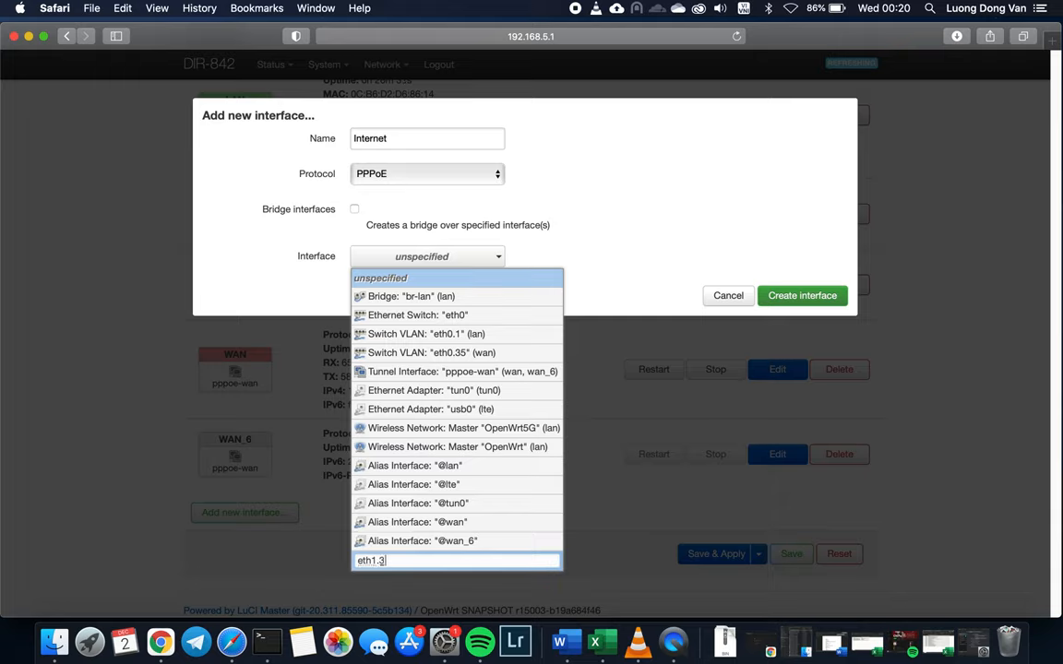
{"action": "type", "text": "5"}
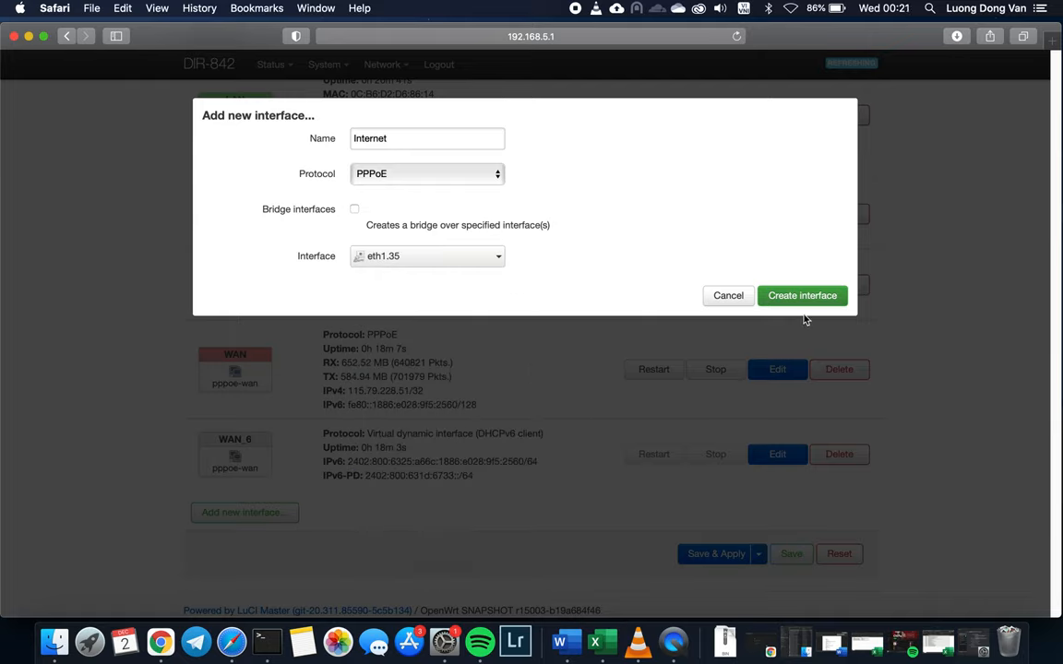
{"action": "mouse_move", "coordinate": [802, 295]}
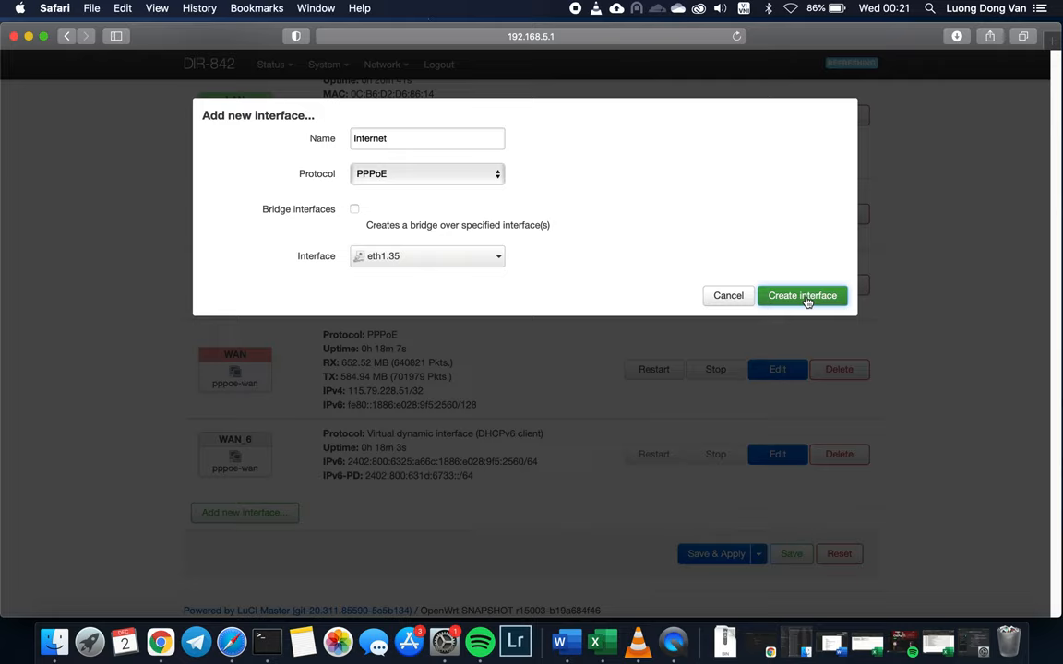